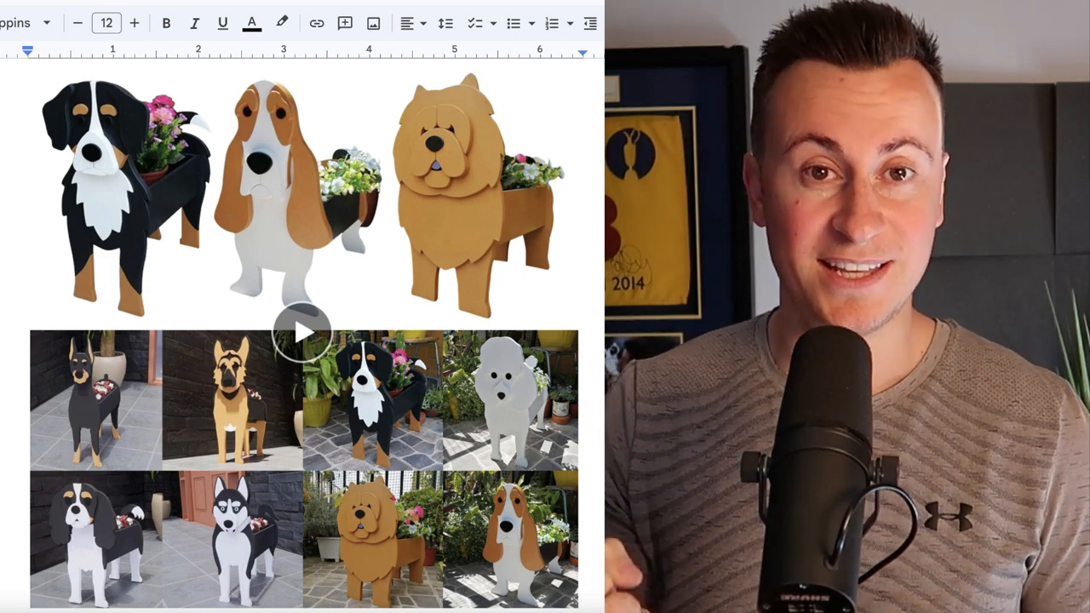
Play the planter demo video and compare German Shepherd, chow chow and basset hound prices.
scroll("down", 3)
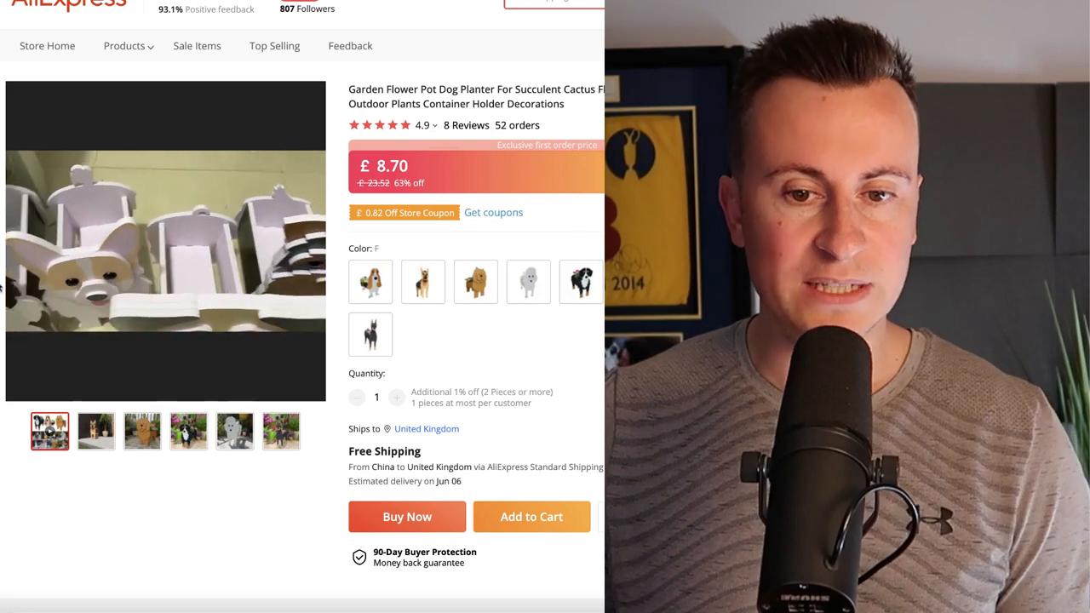
left_click(165, 247)
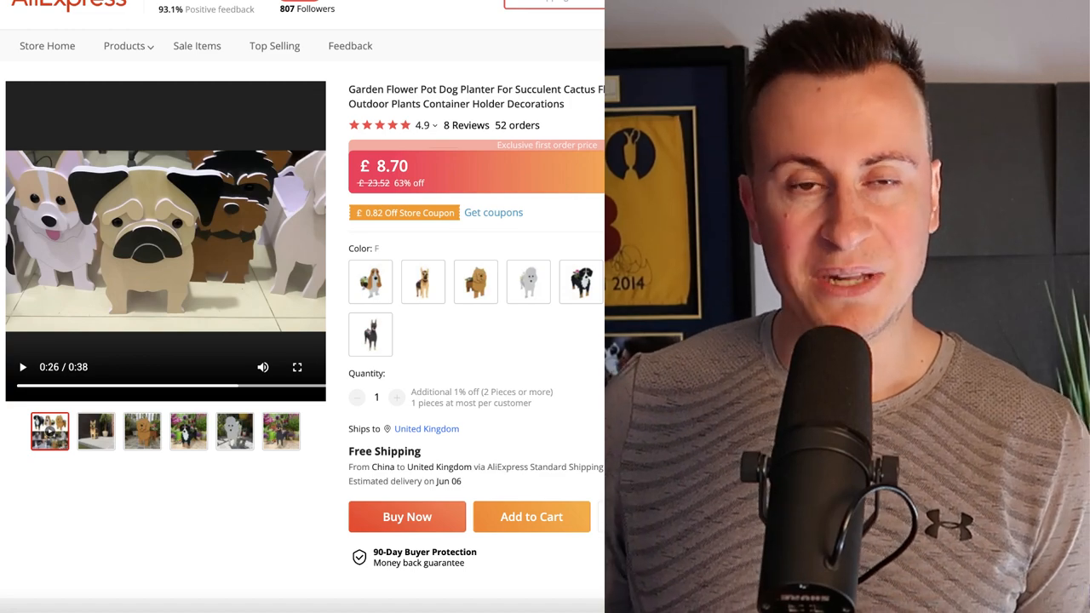
left_click(475, 283)
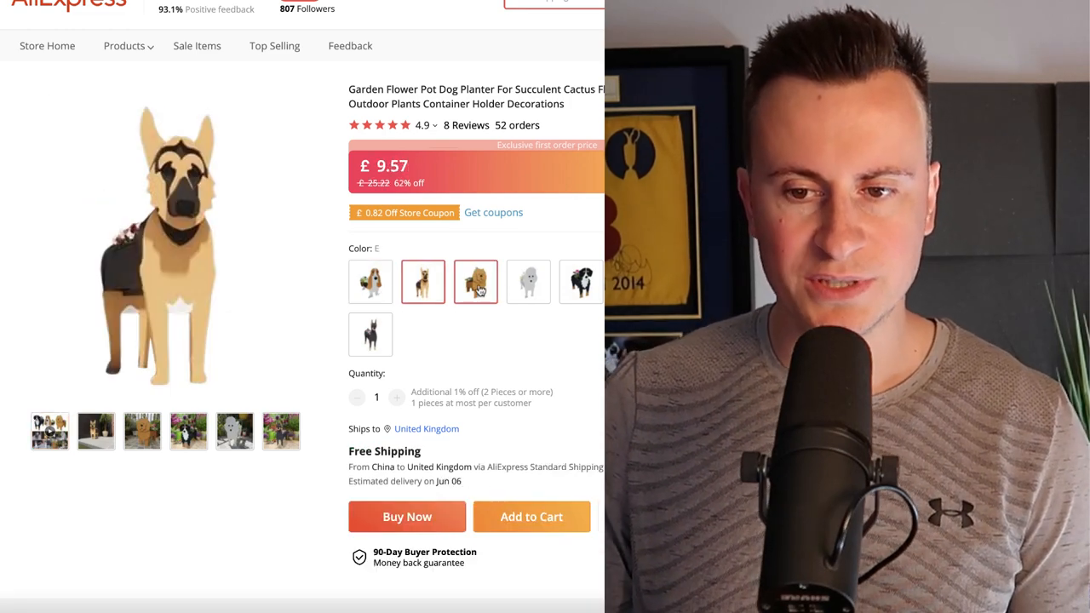
left_click(475, 283)
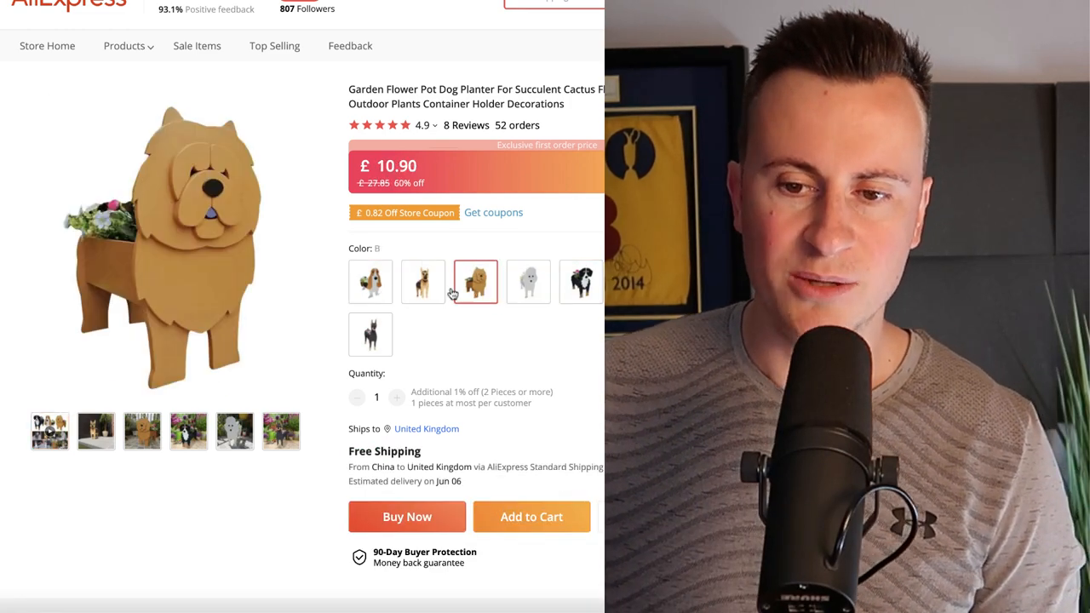
left_click(422, 283)
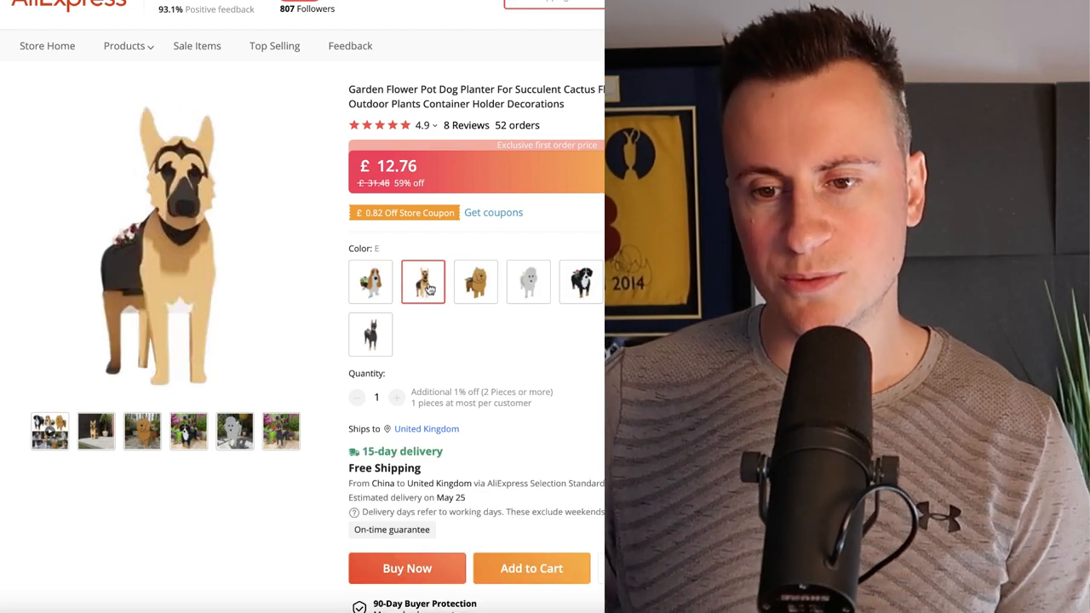
left_click(371, 280)
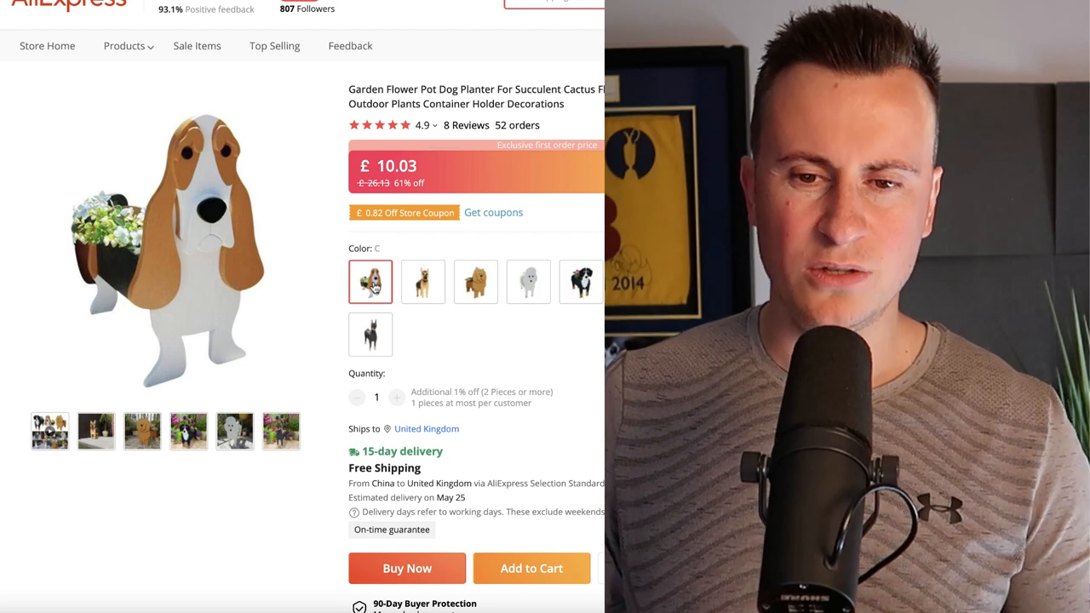
Compare the white poodle and remaining breed variants, ending on the husky at £8.70.
left_click(475, 283)
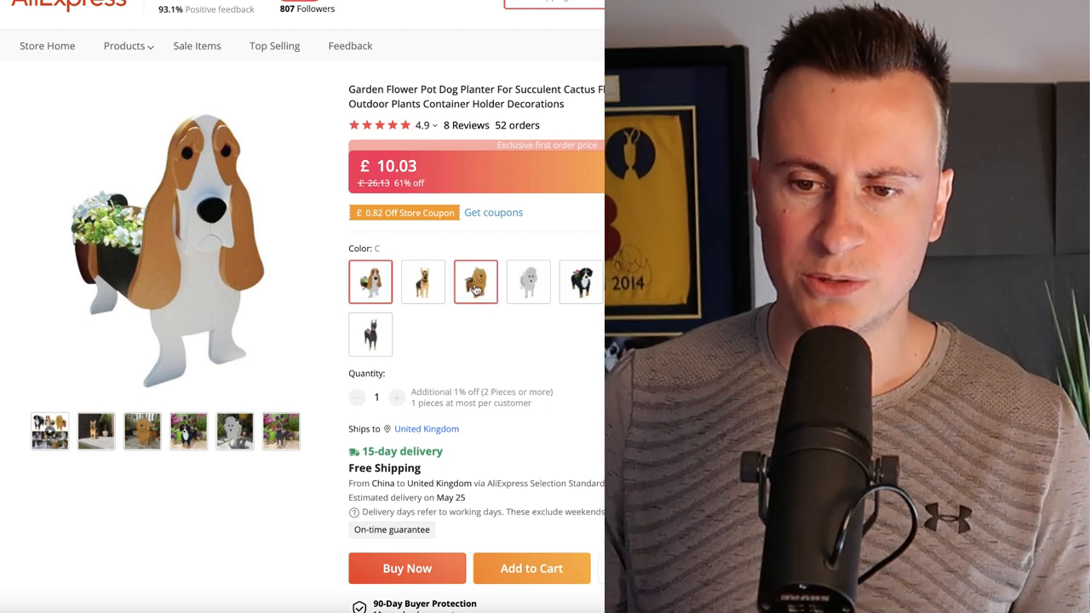
left_click(528, 281)
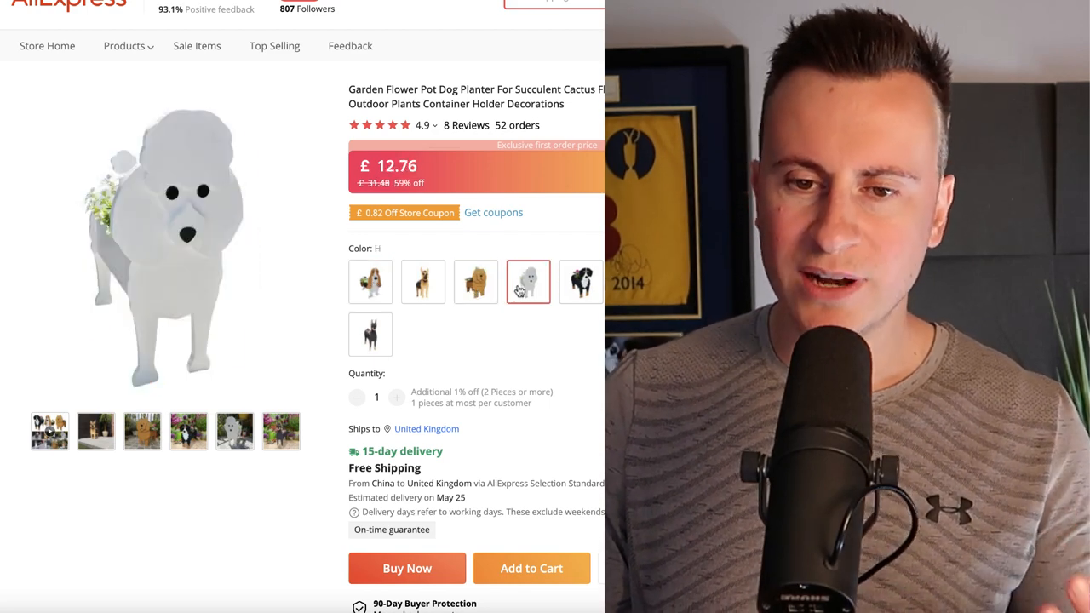
left_click(581, 283)
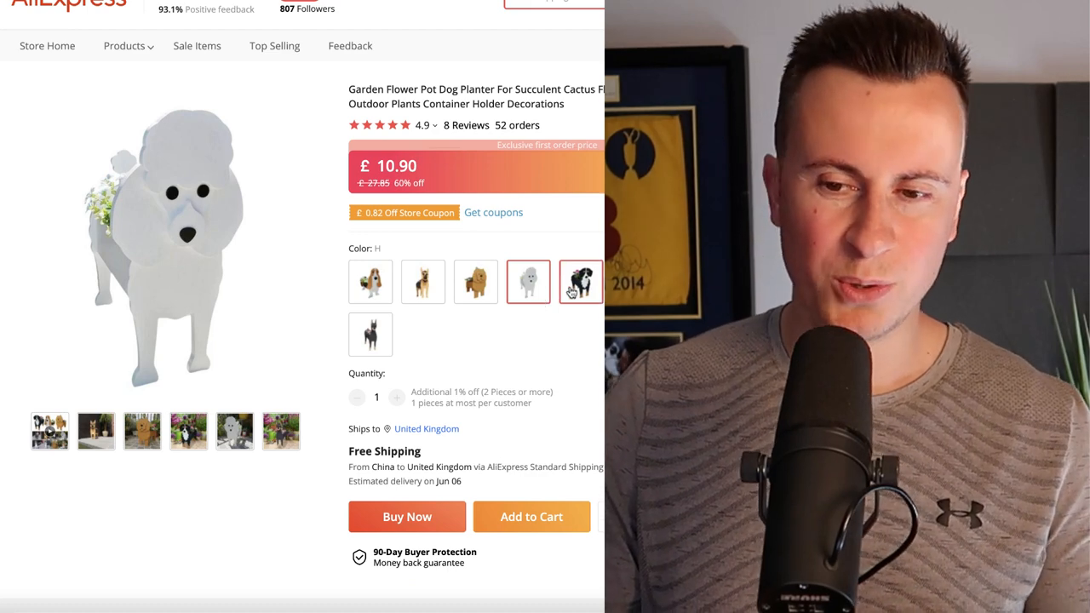
left_click(581, 283)
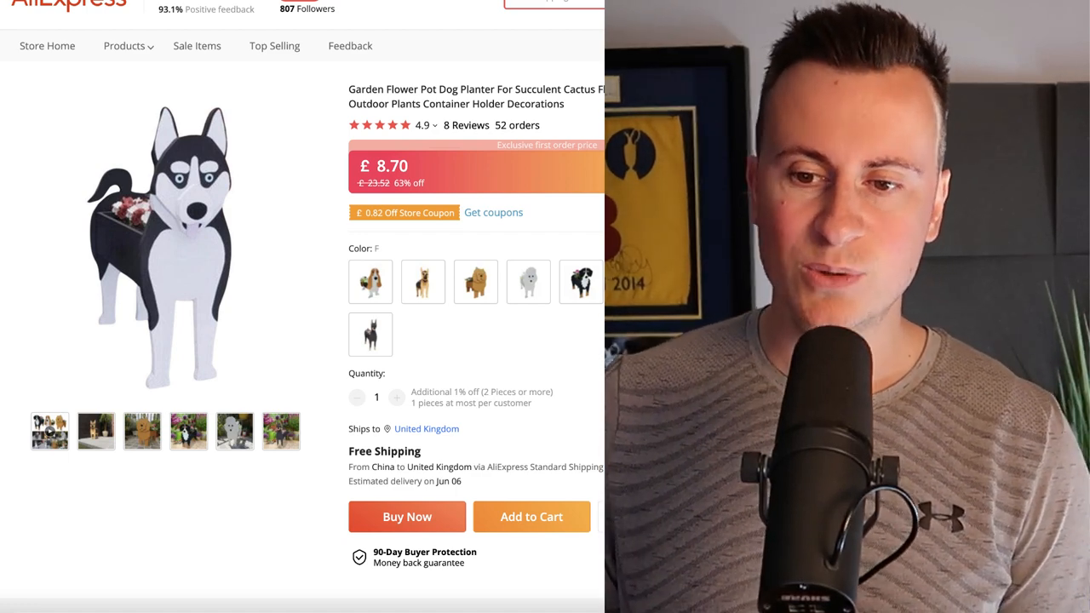
left_click(422, 283)
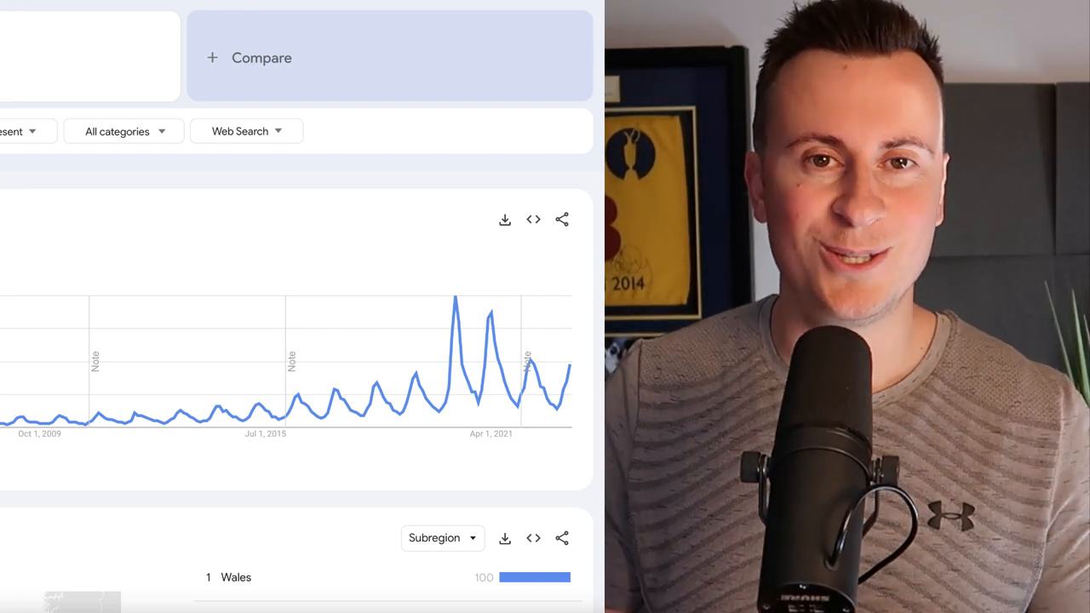
mouse_move(401, 371)
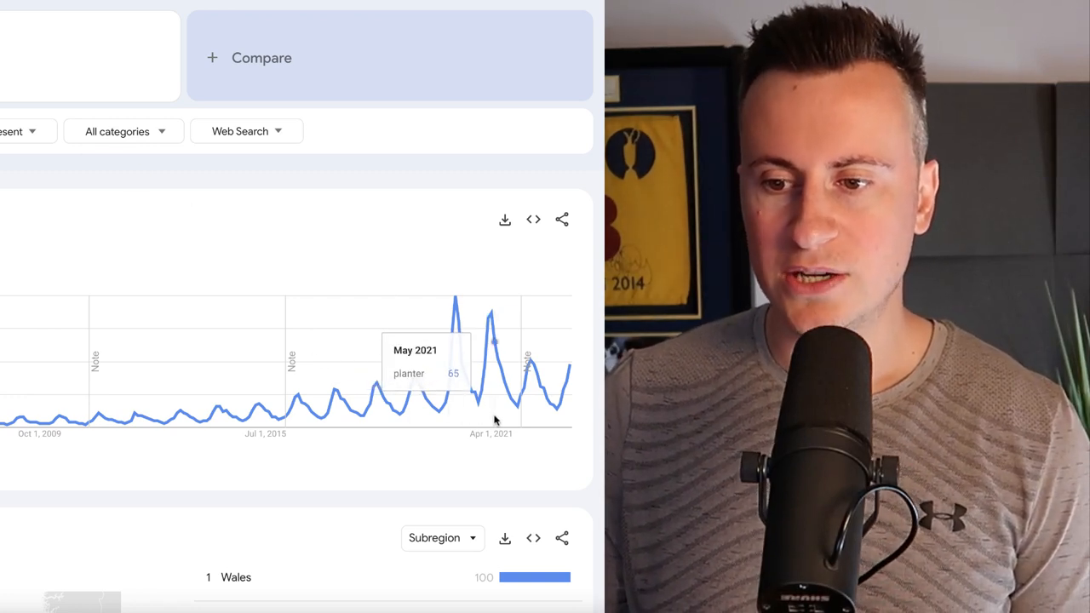
mouse_move(565, 428)
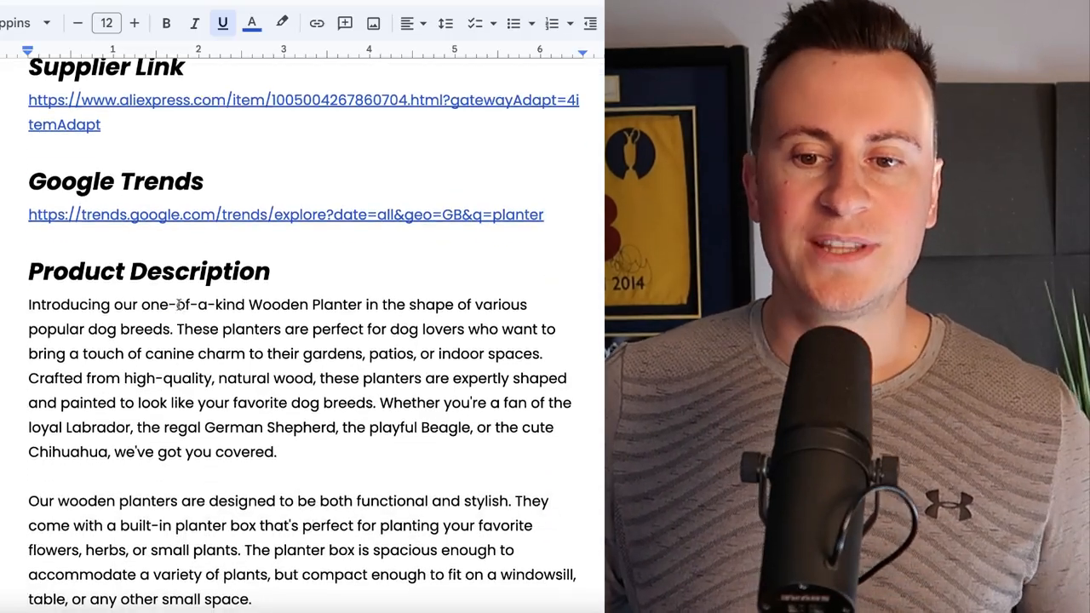
Highlight the description phrase about canine charm in gardens, patios and indoor spaces.
scroll("down", 3)
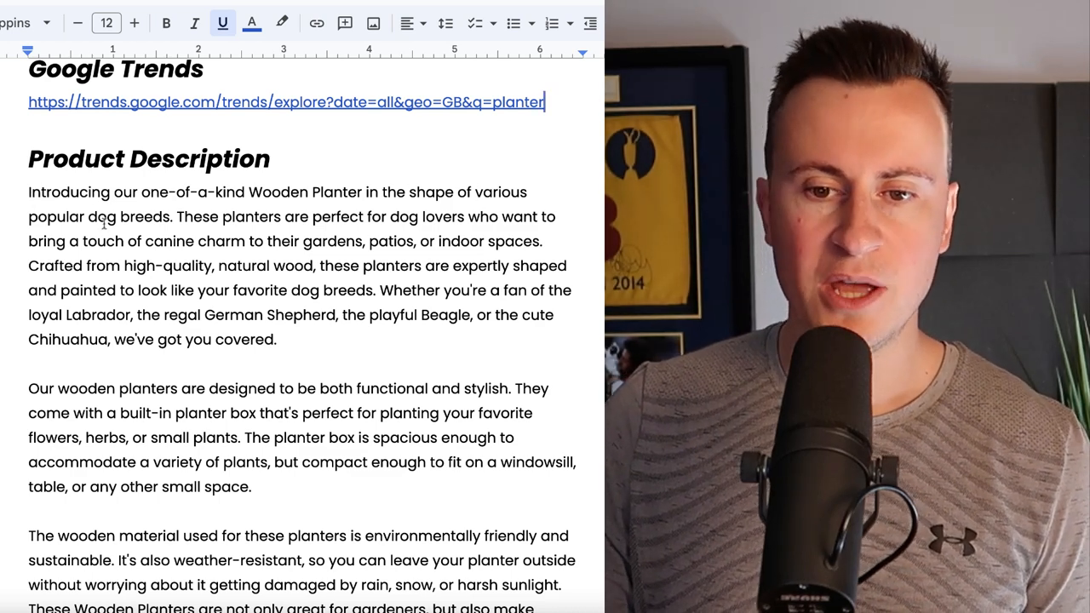
left_click_drag(182, 216, 385, 217)
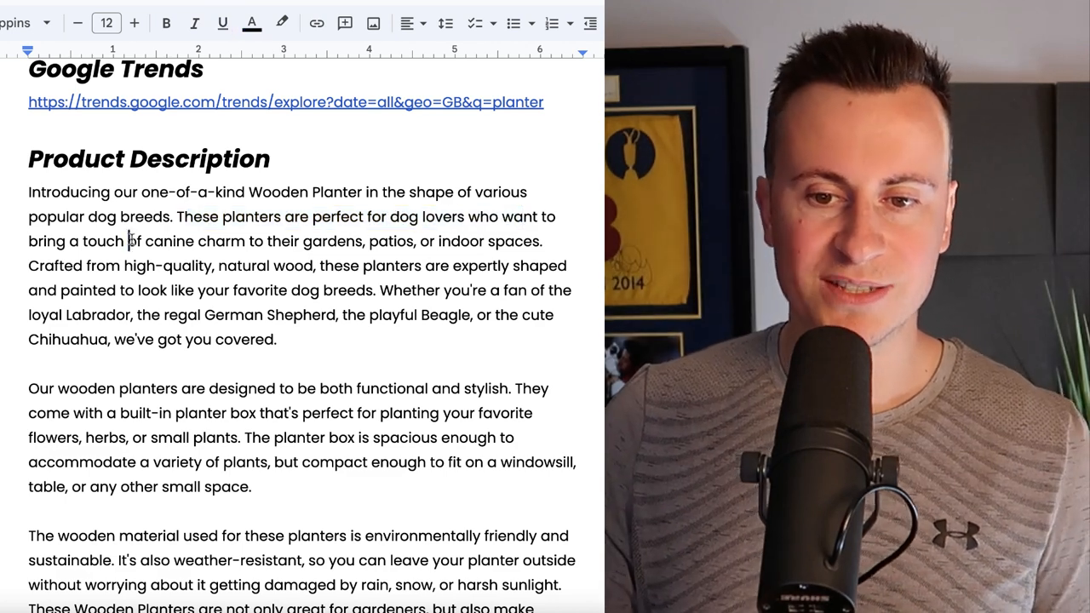
left_click_drag(128, 242, 391, 241)
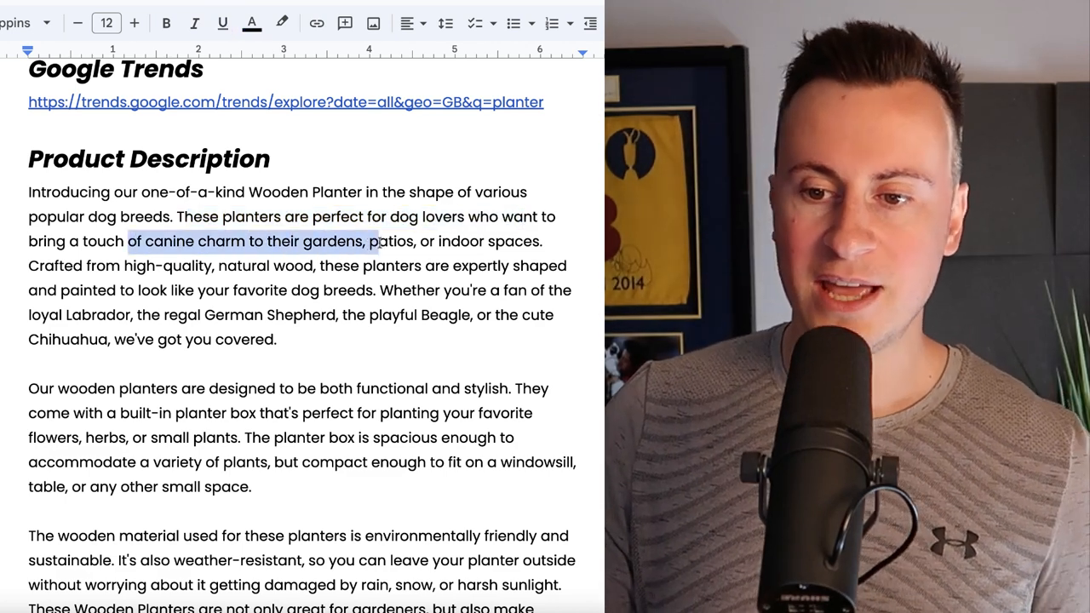
left_click_drag(371, 242, 475, 242)
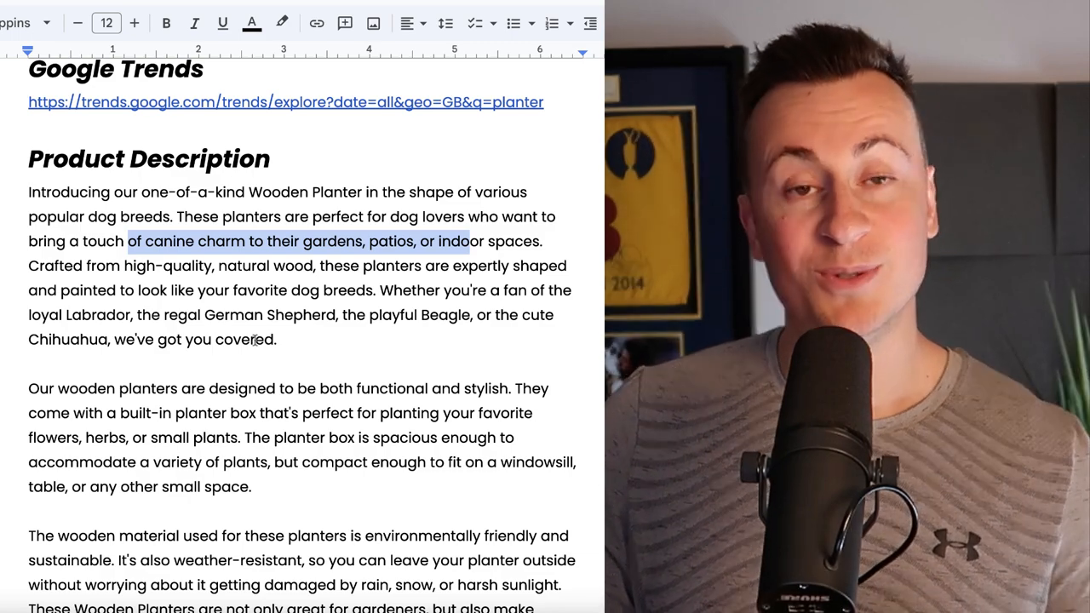
Scroll to the planter's Profit Margins: cost £8.69, RRP £39.99, profit £31.30.
scroll("down", 3)
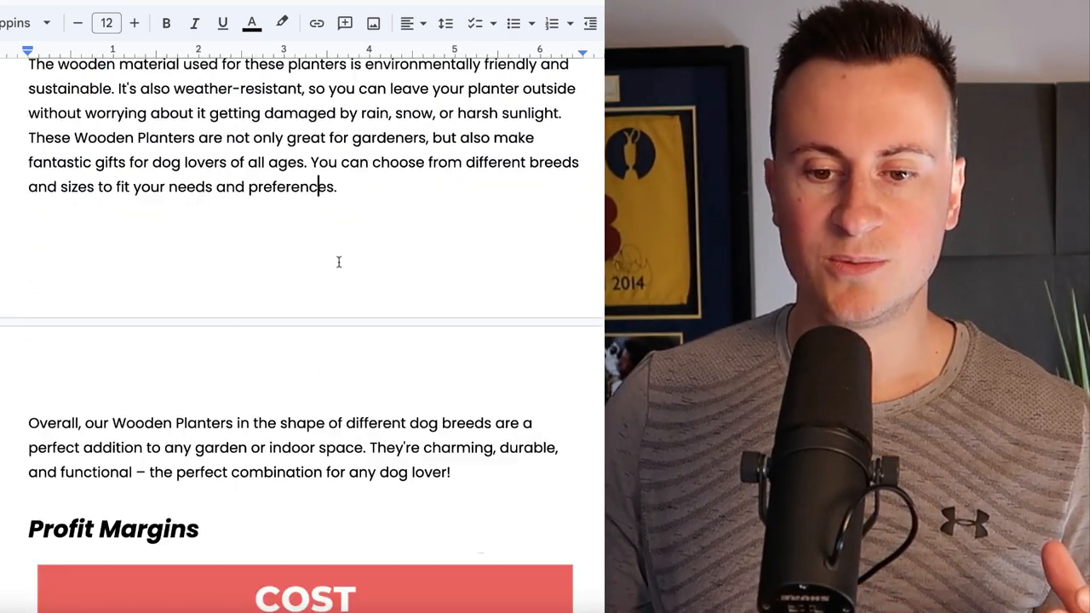
scroll("down", 3)
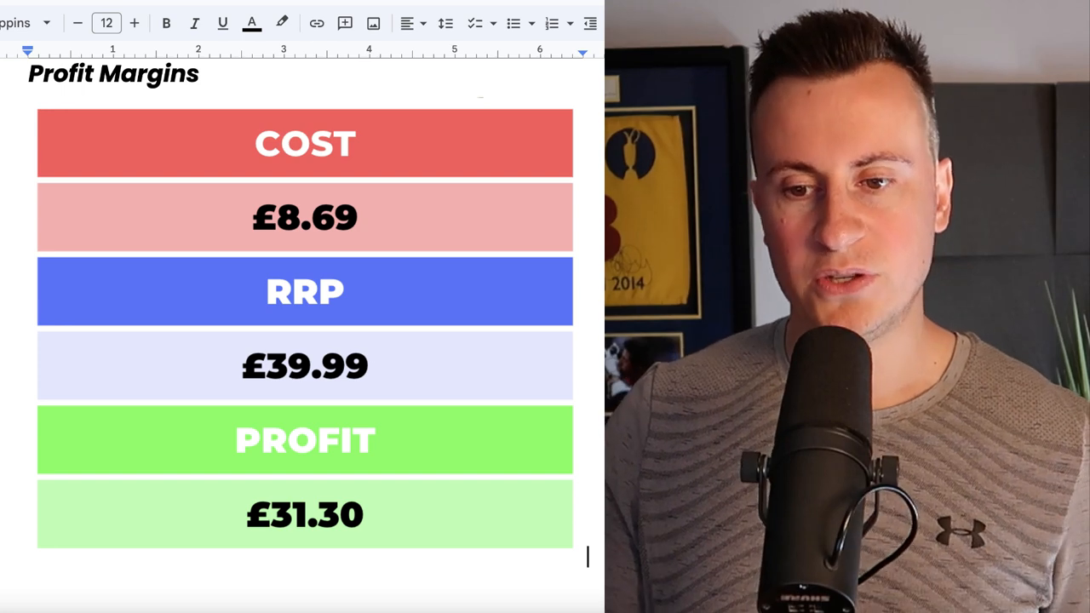
Scroll through the Facebook & Store Strategy section down to the PRODUCT 2 heading.
scroll("down", 3)
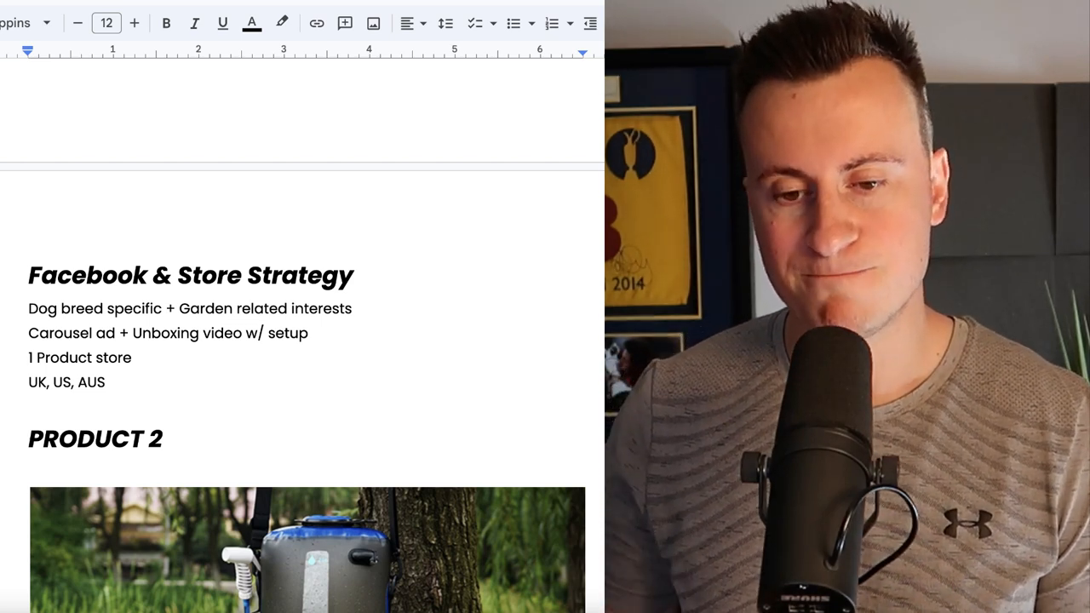
scroll("down", 3)
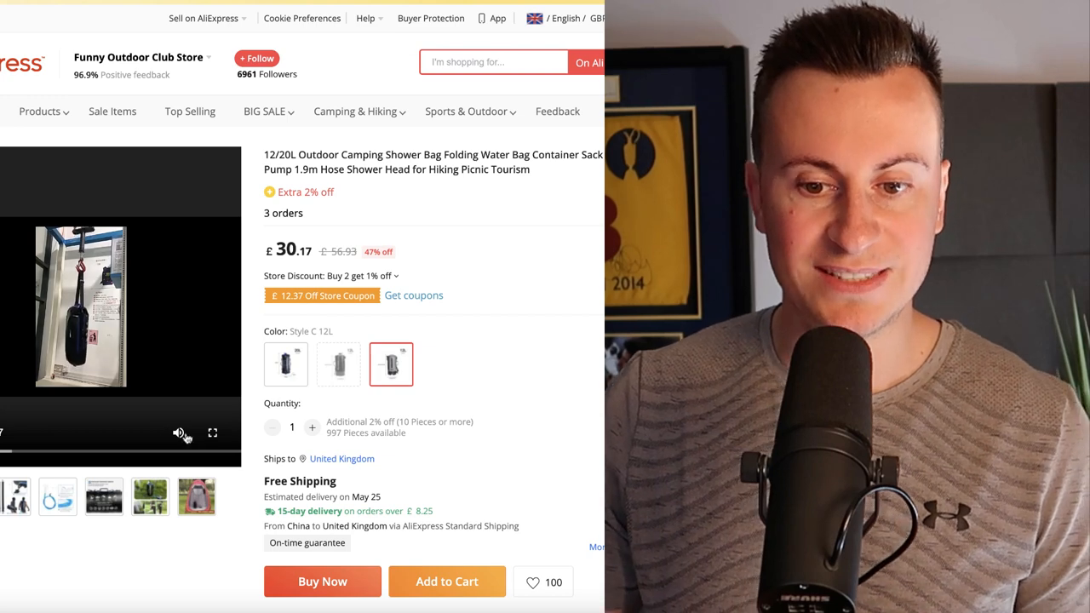
Watch the shower bag video and compare the 12L (£30.17) and 20L (£40.23) versions.
left_click(179, 433)
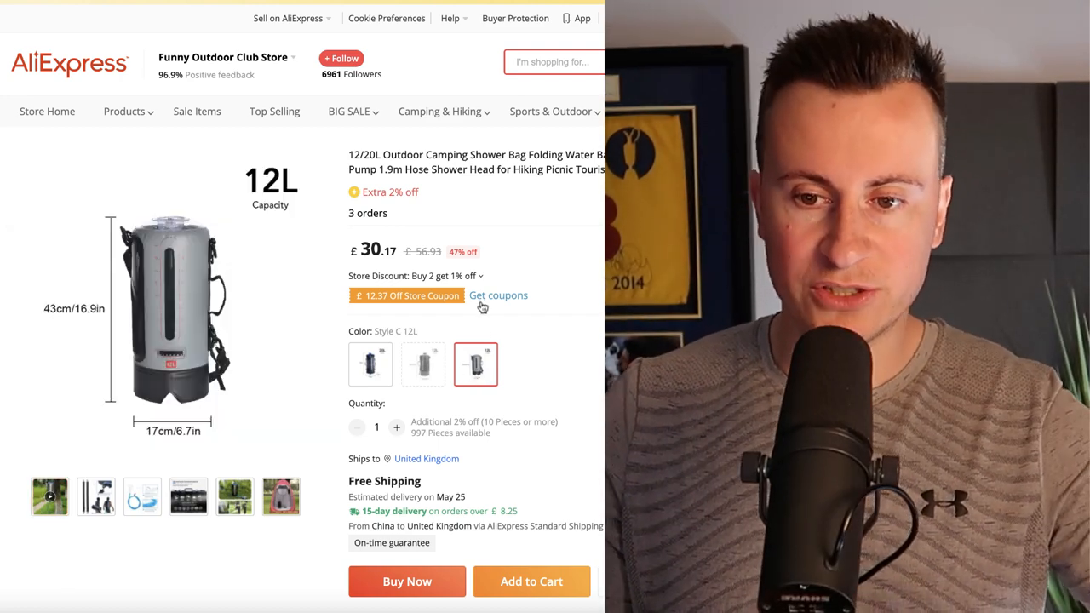
left_click(371, 364)
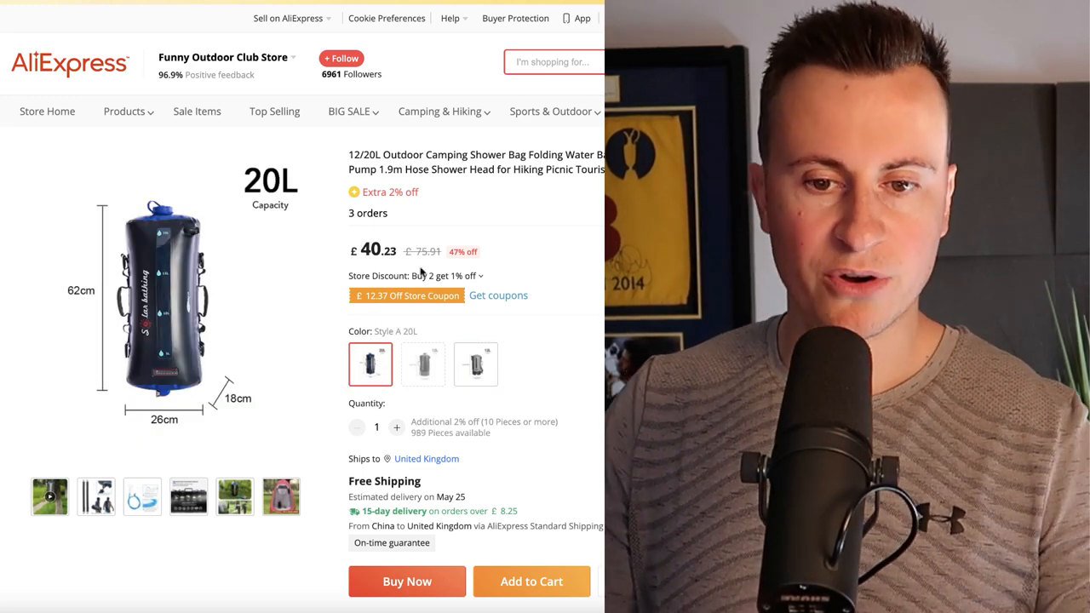
left_click(475, 364)
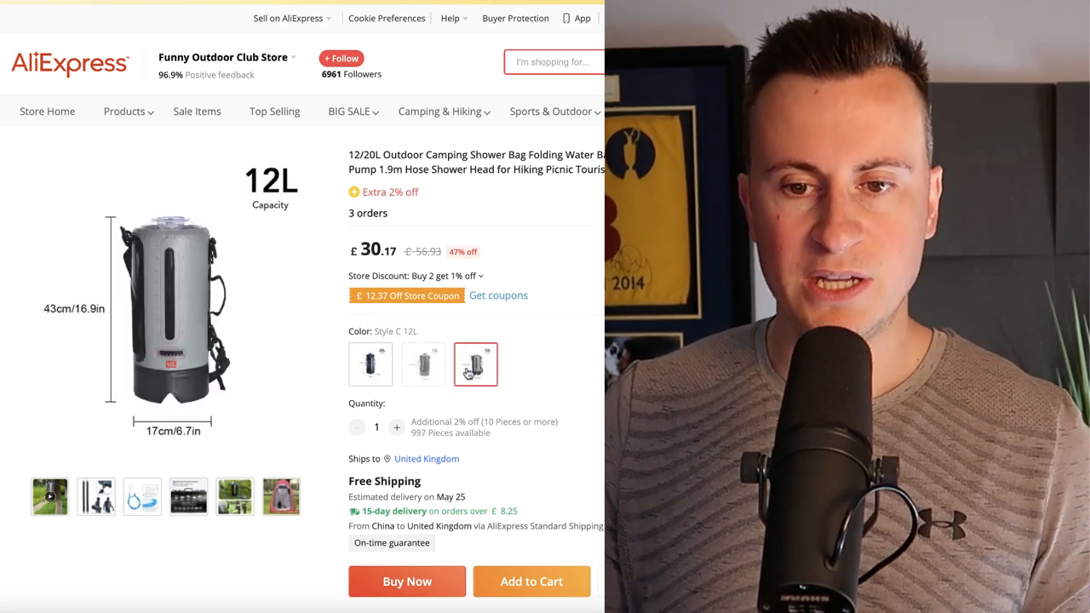
left_click(369, 364)
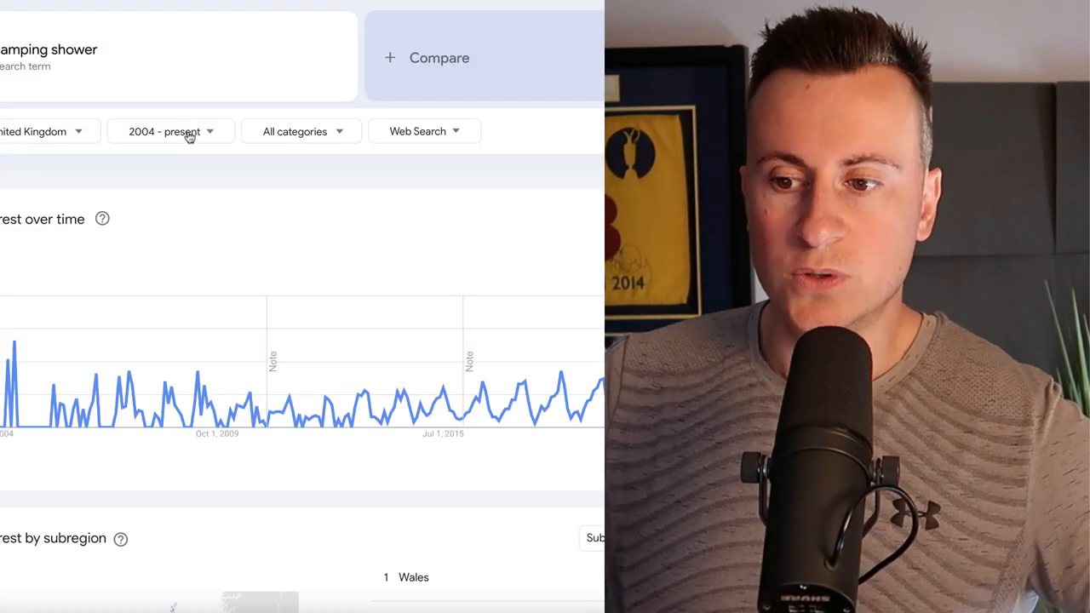
mouse_move(553, 417)
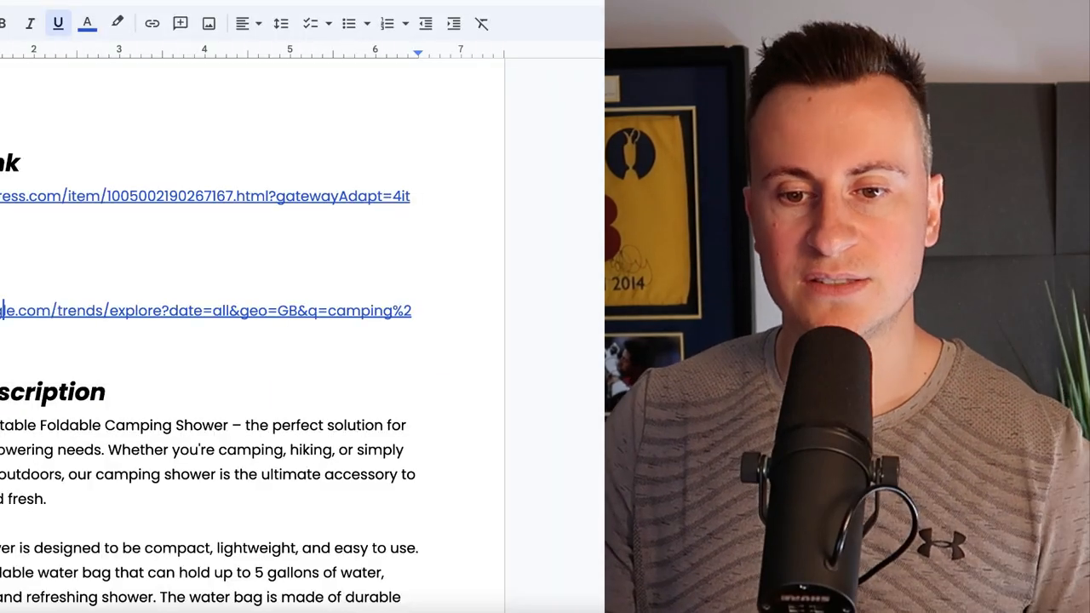
scroll("down", 3)
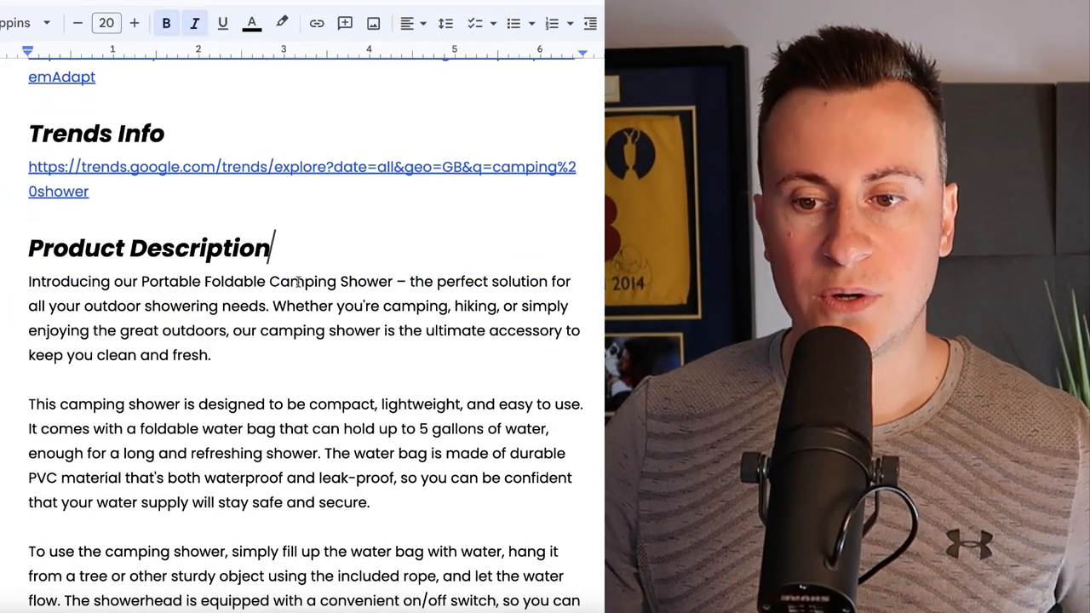
scroll("down", 3)
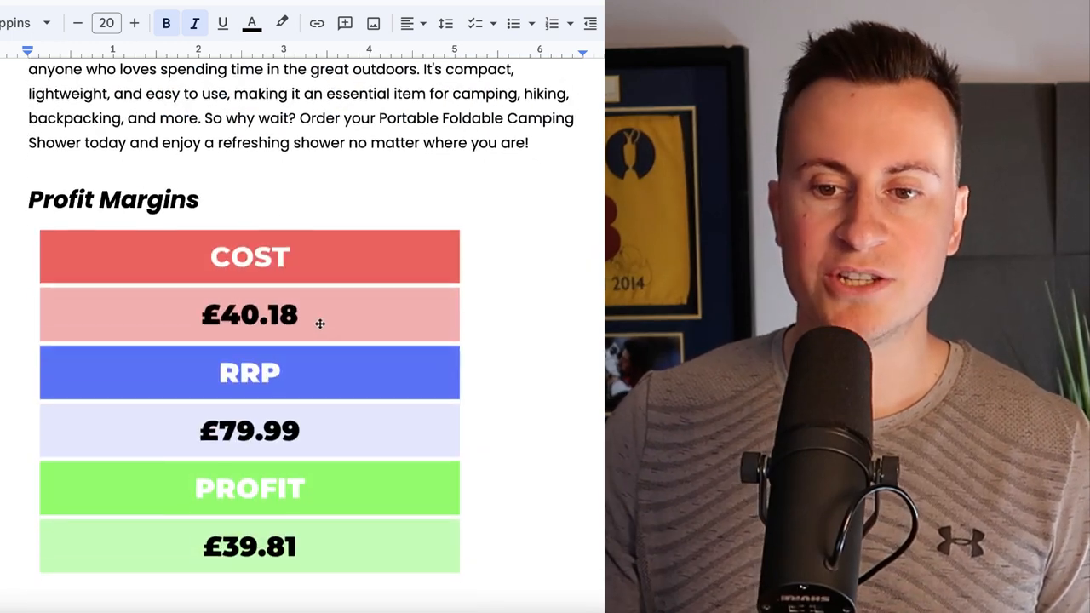
scroll("down", 3)
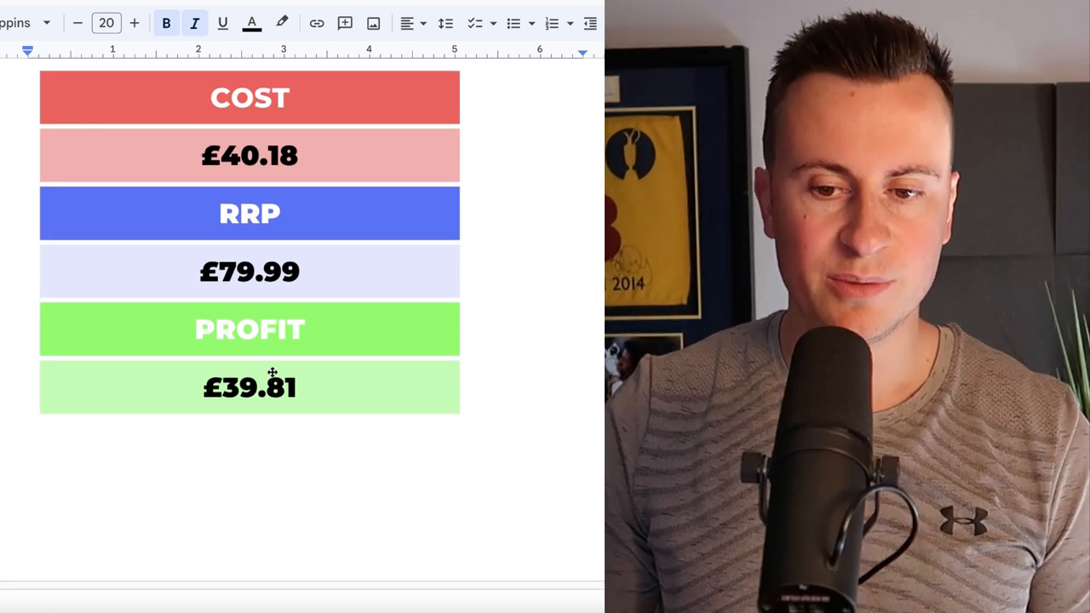
scroll("down", 3)
type("US, CAN")
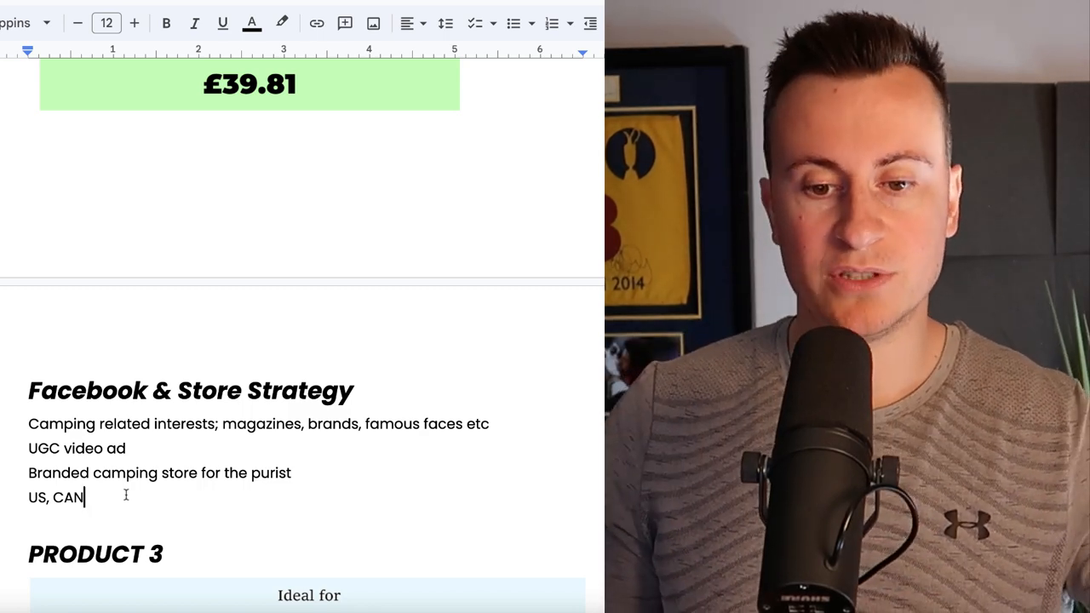
left_click_drag(85, 497, 27, 497)
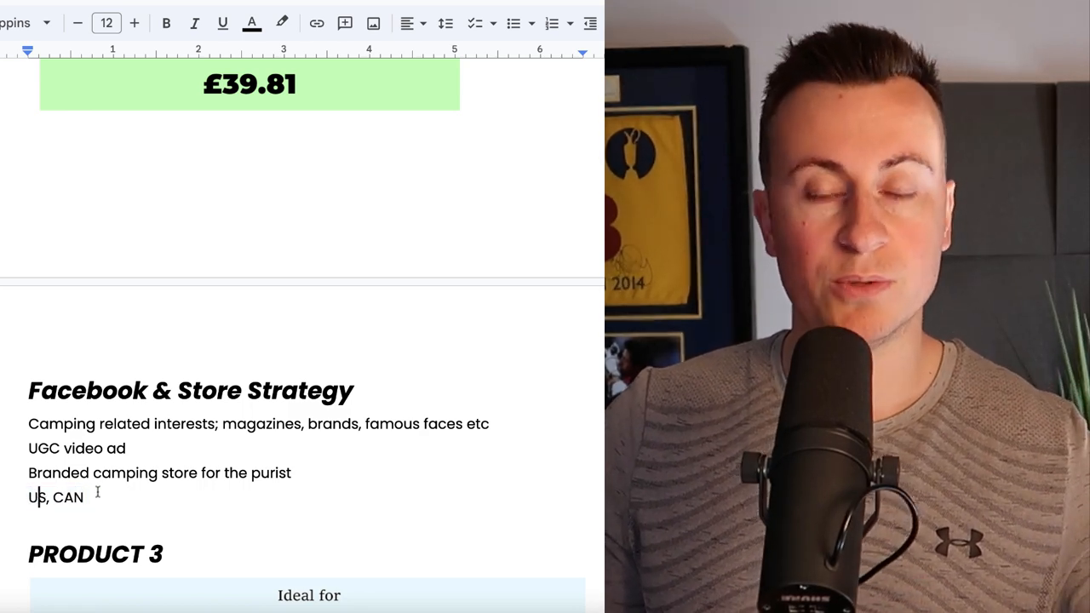
scroll("down", 3)
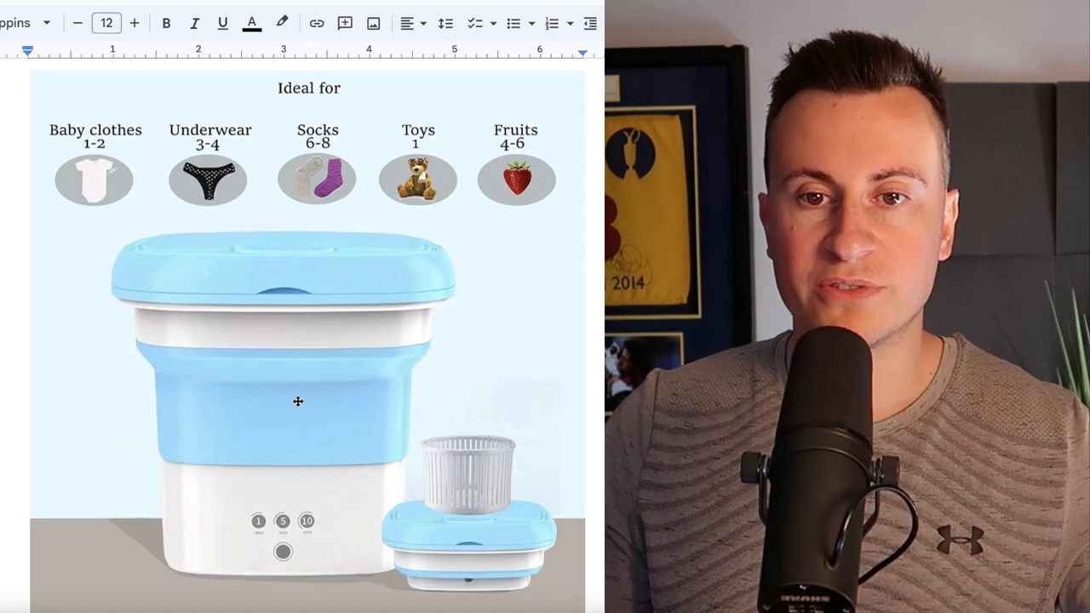
Play, stop and restart the folding washing machine's demo video on its listing.
scroll("down", 3)
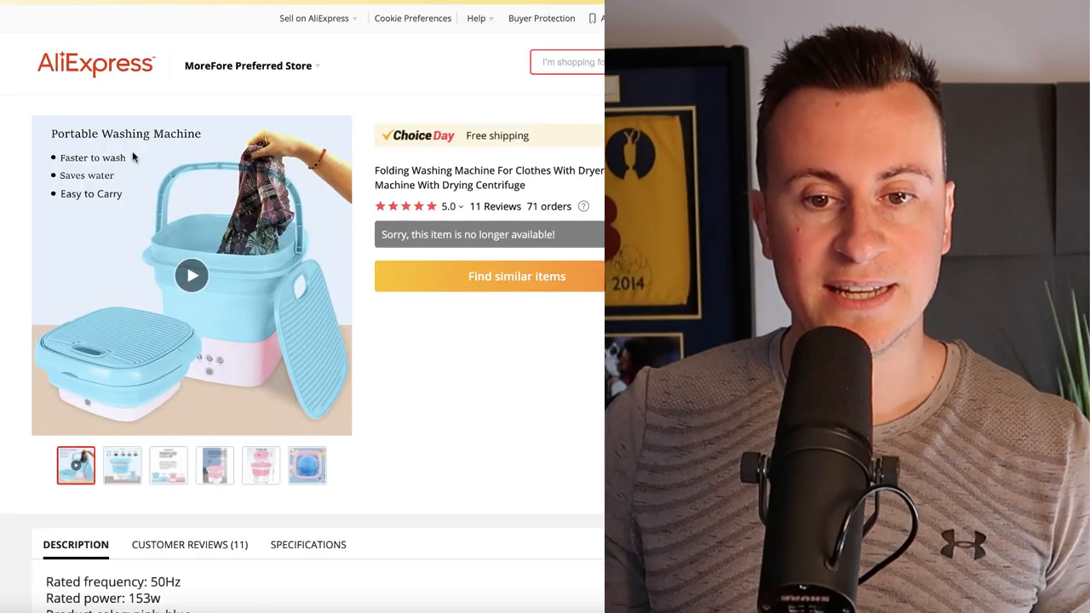
left_click(190, 276)
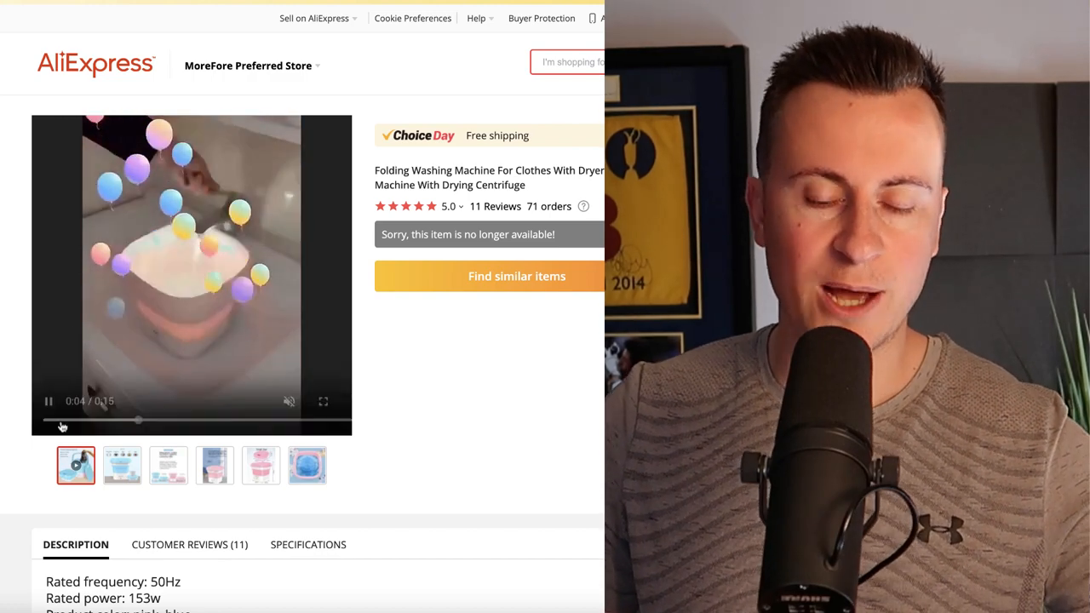
left_click(47, 402)
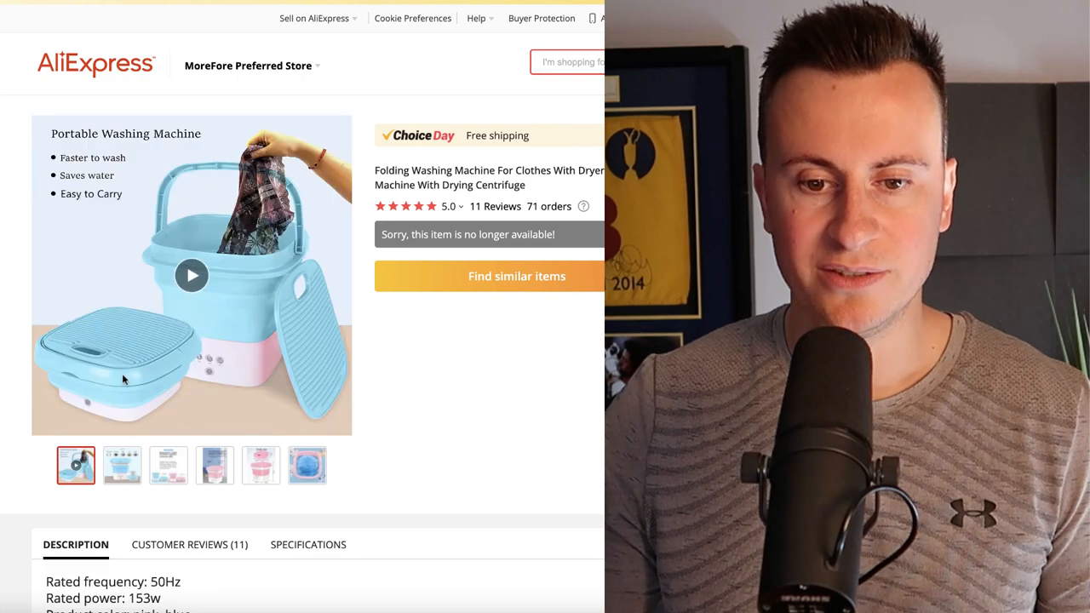
left_click(190, 275)
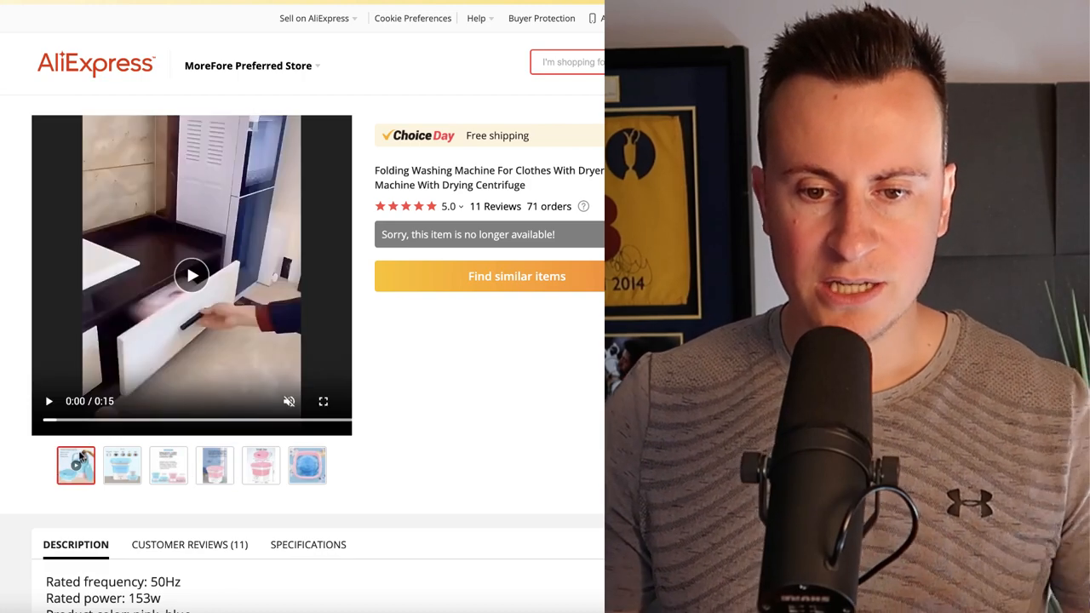
left_click(190, 275)
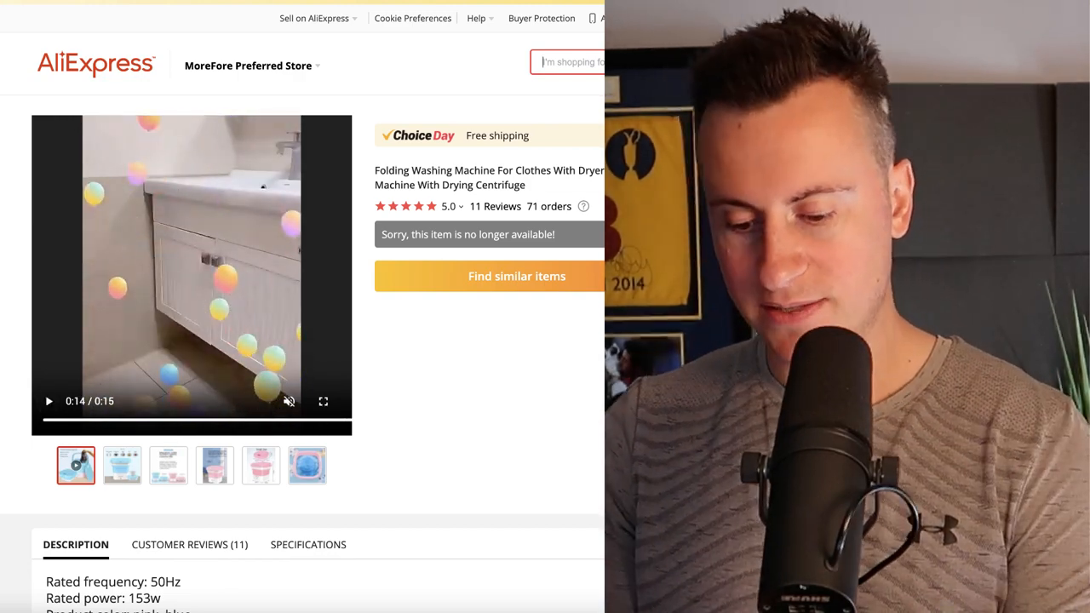
Search AliExpress for 'portable washing machine'.
type("portable washi")
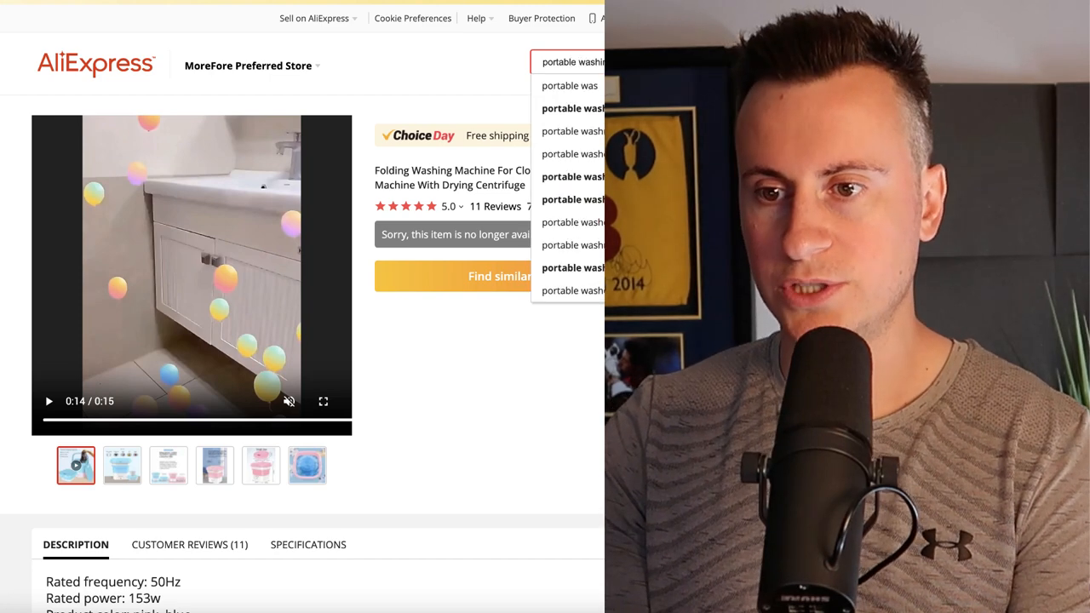
key("Enter")
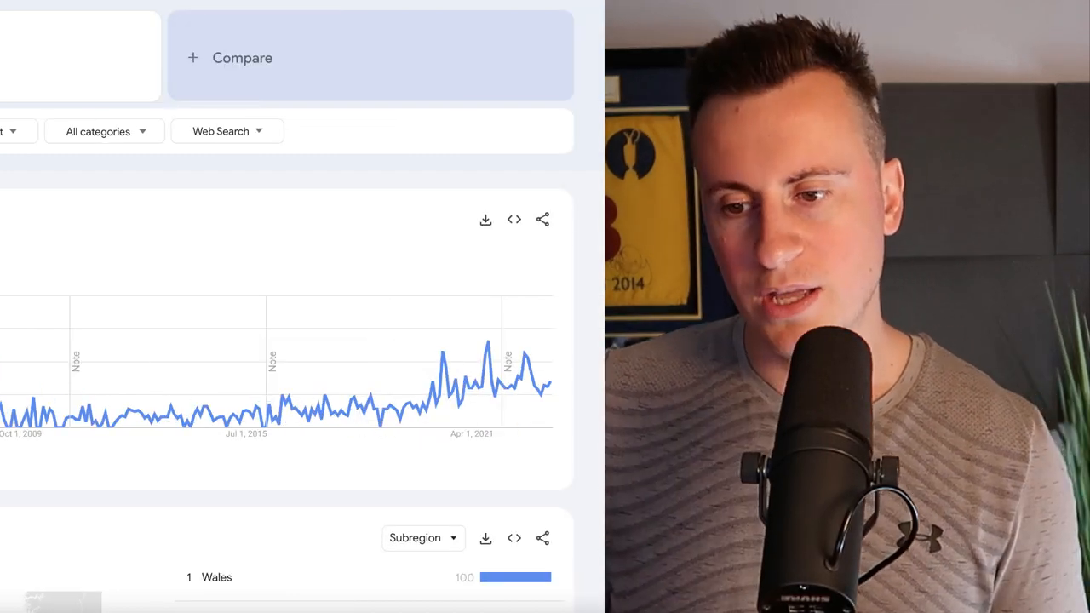
mouse_move(426, 424)
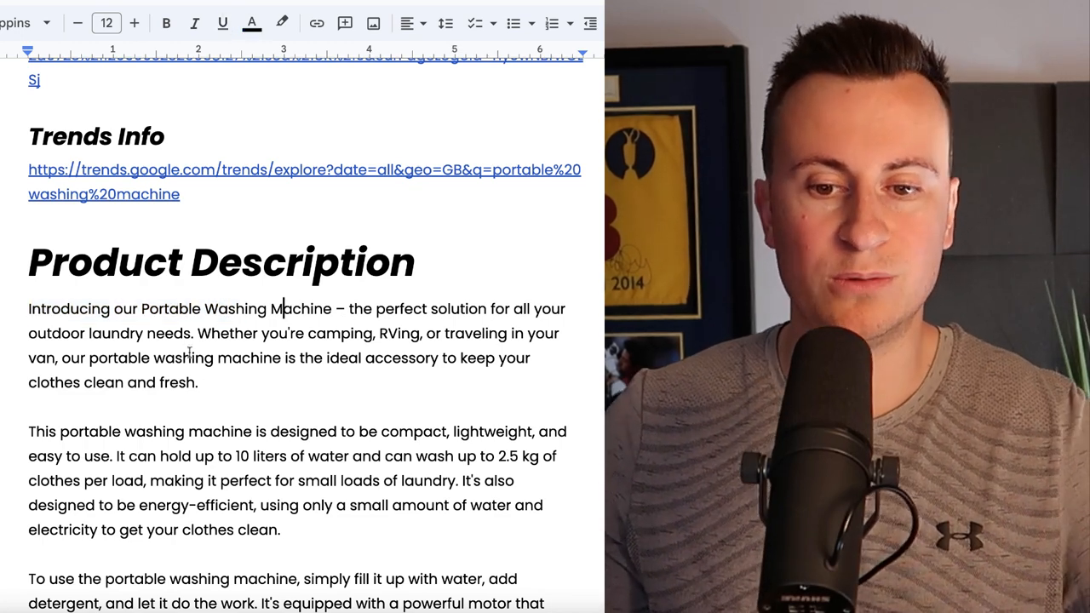
scroll("down", 3)
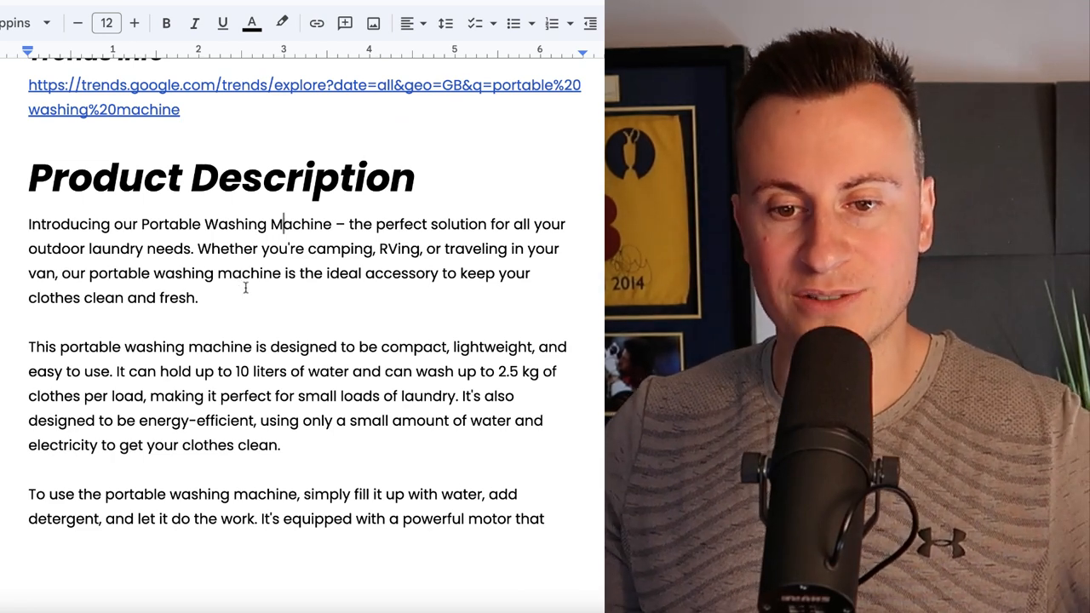
scroll("down", 3)
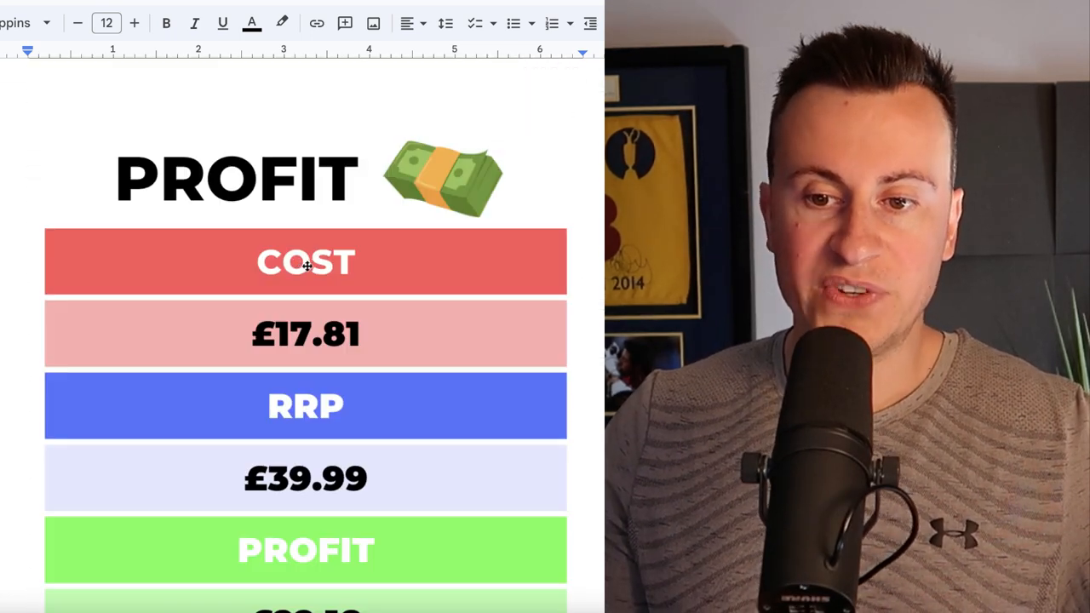
scroll("down", 3)
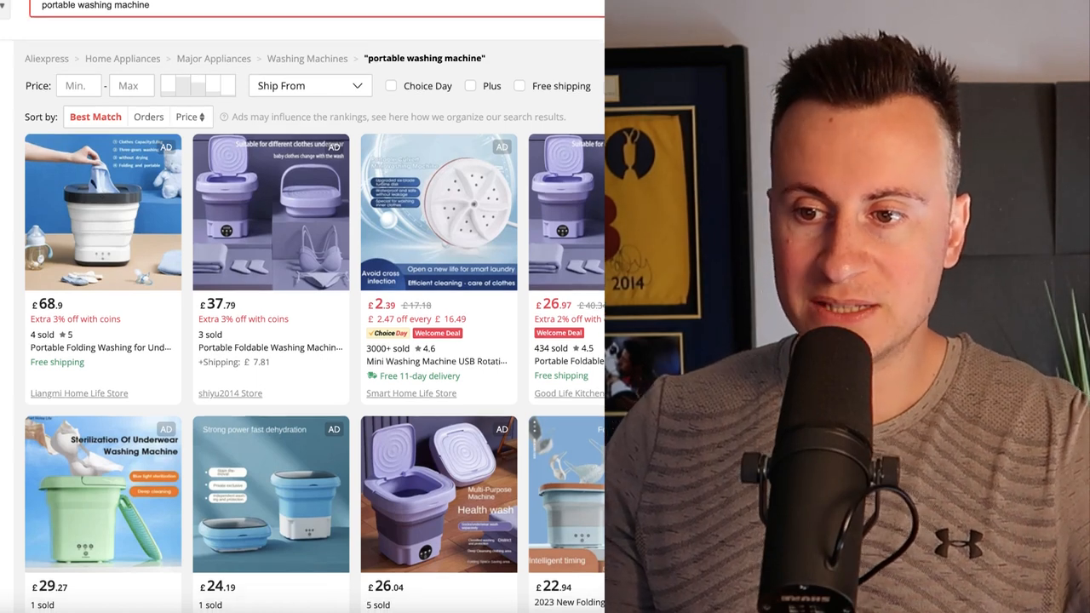
scroll("down", 3)
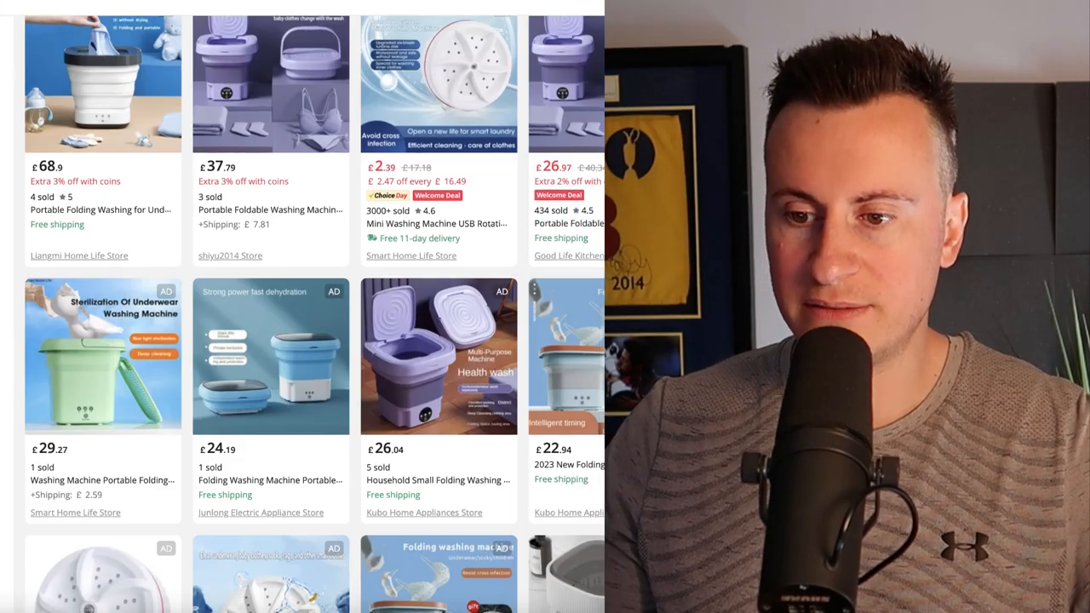
scroll("down", 3)
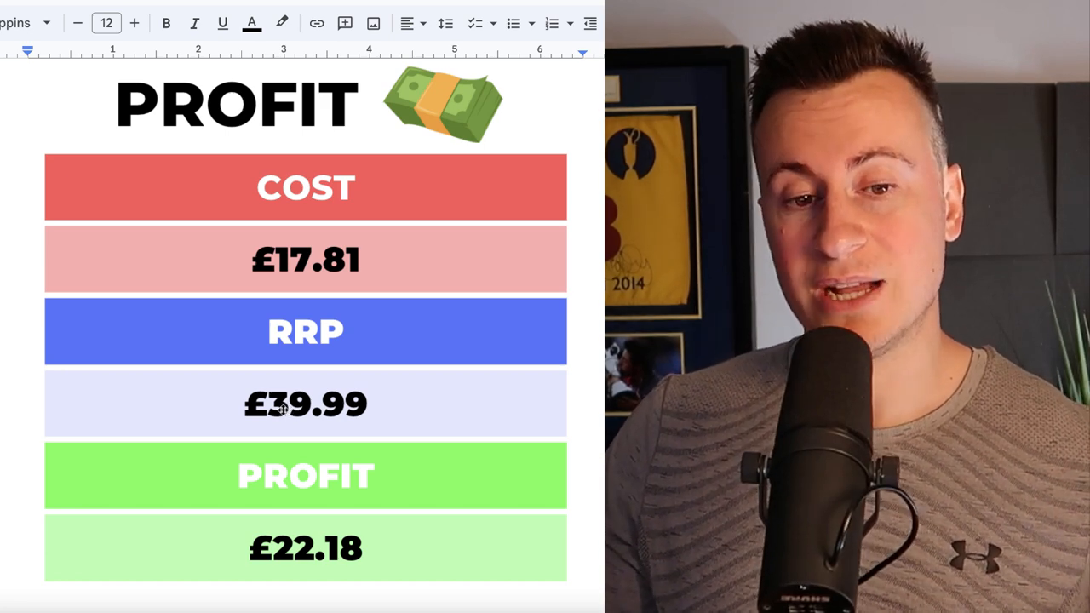
scroll("down", 3)
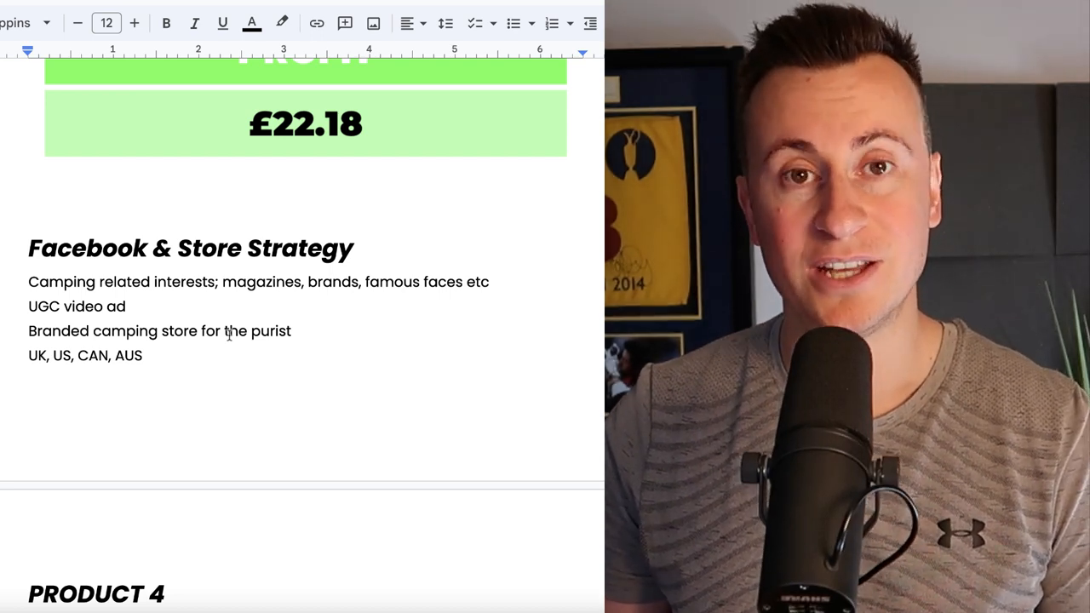
scroll("down", 3)
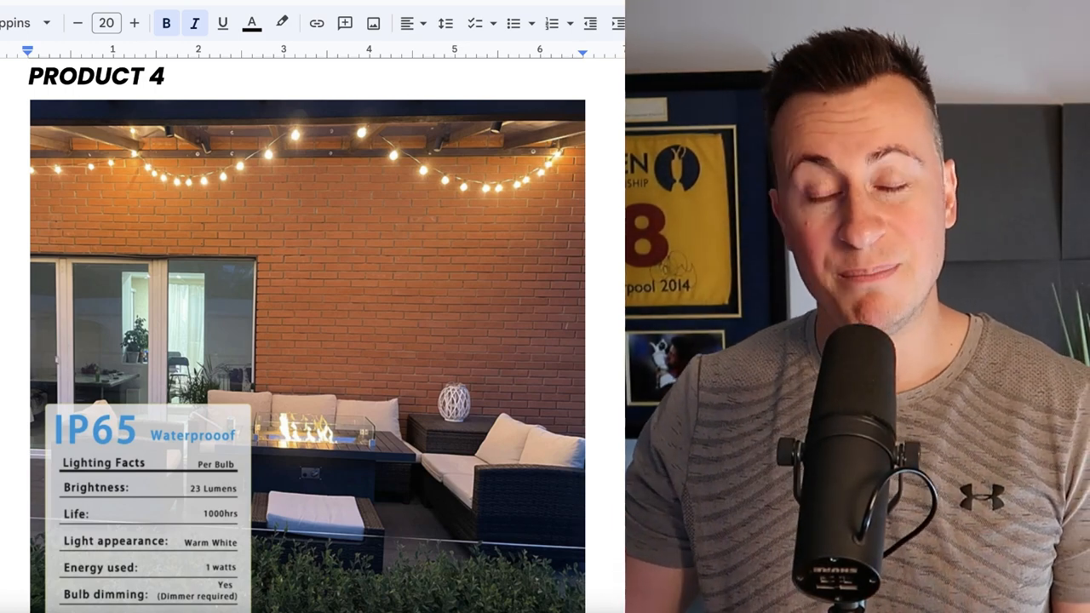
scroll("down", 3)
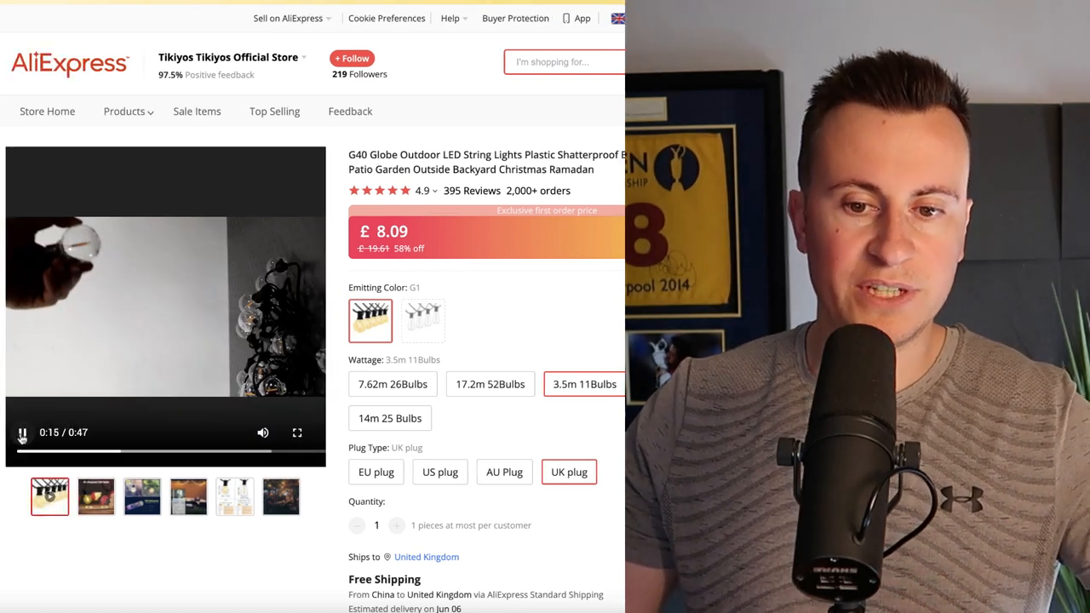
Skip along the string lights demo video's timeline.
left_click(22, 432)
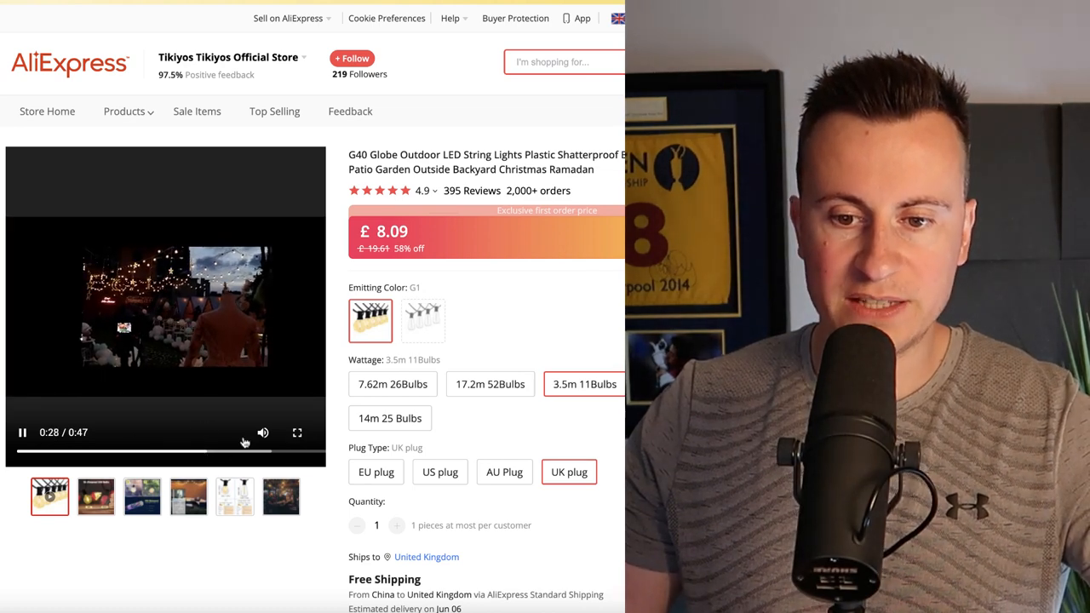
left_click(262, 433)
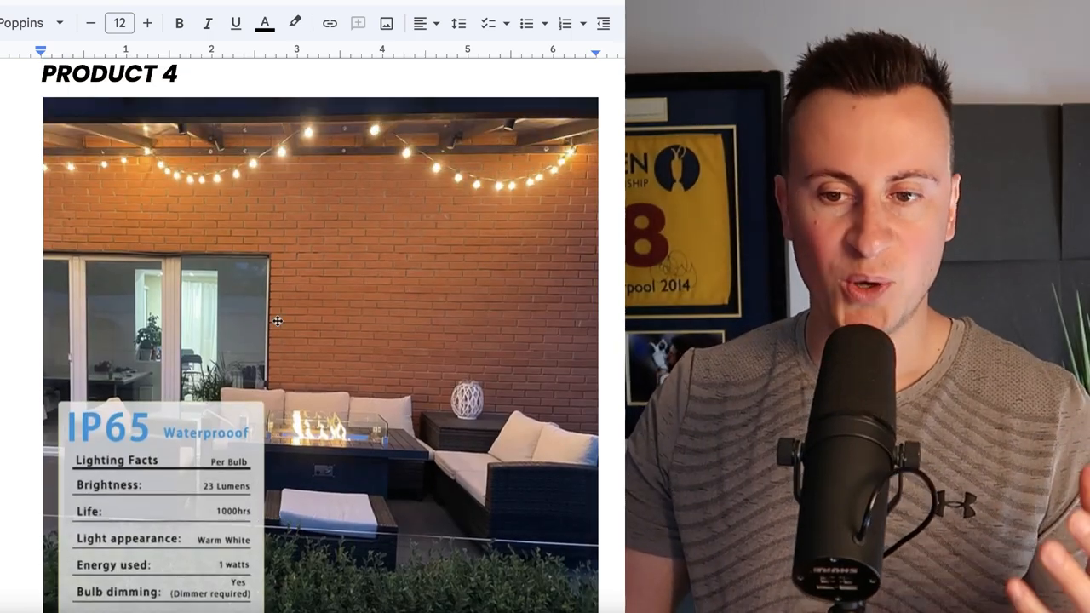
Scroll through Product 4's garden lights entry toward its Trends Info link.
scroll("down", 3)
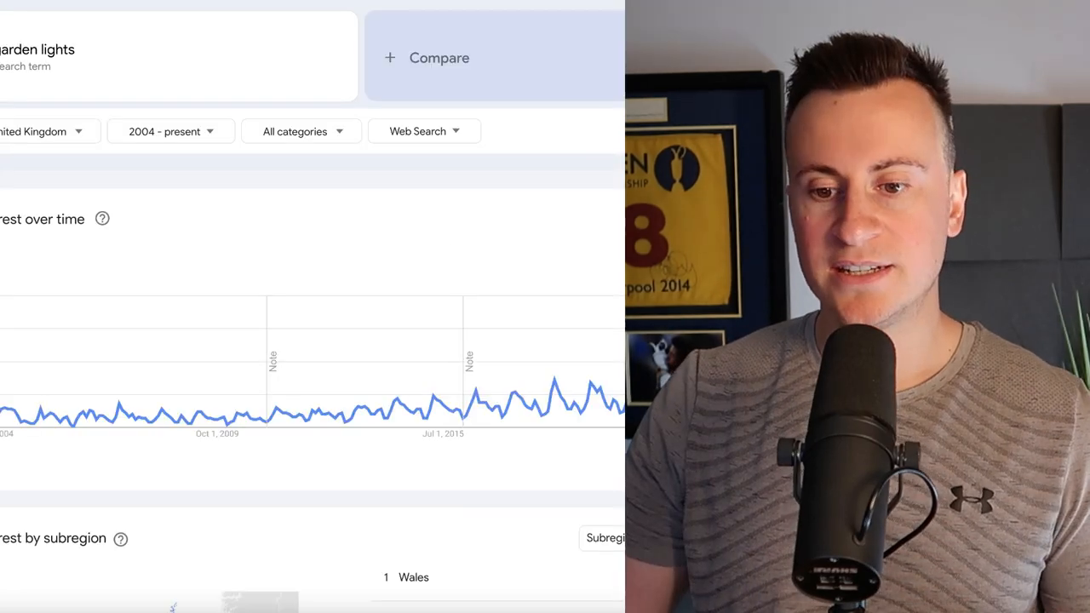
Scroll the garden lights 'Interest over time' chart showing UK searches since 2004.
scroll("down", 3)
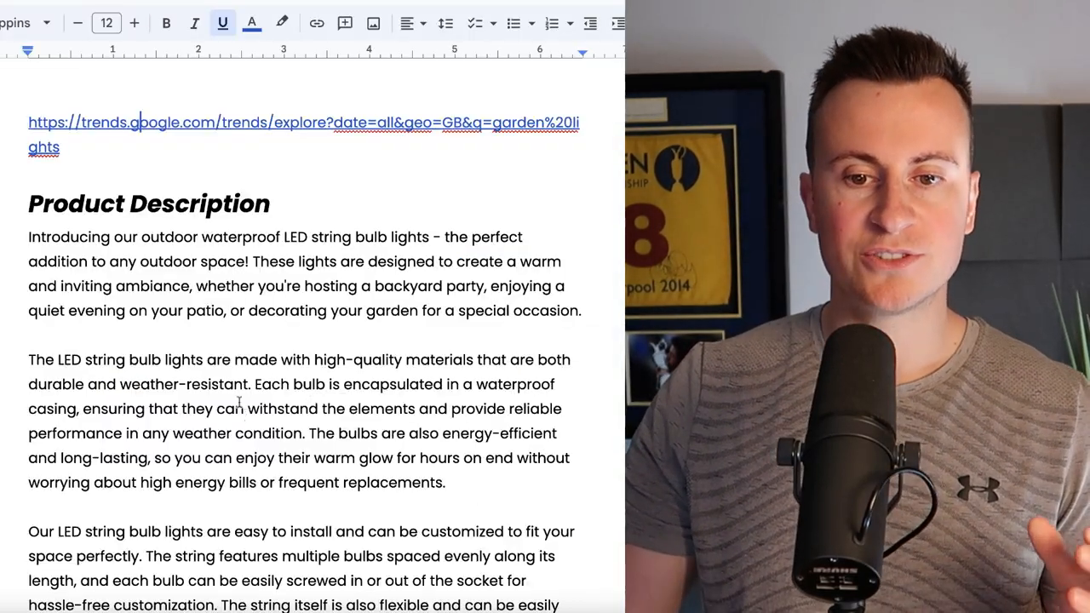
left_click_drag(143, 237, 274, 236)
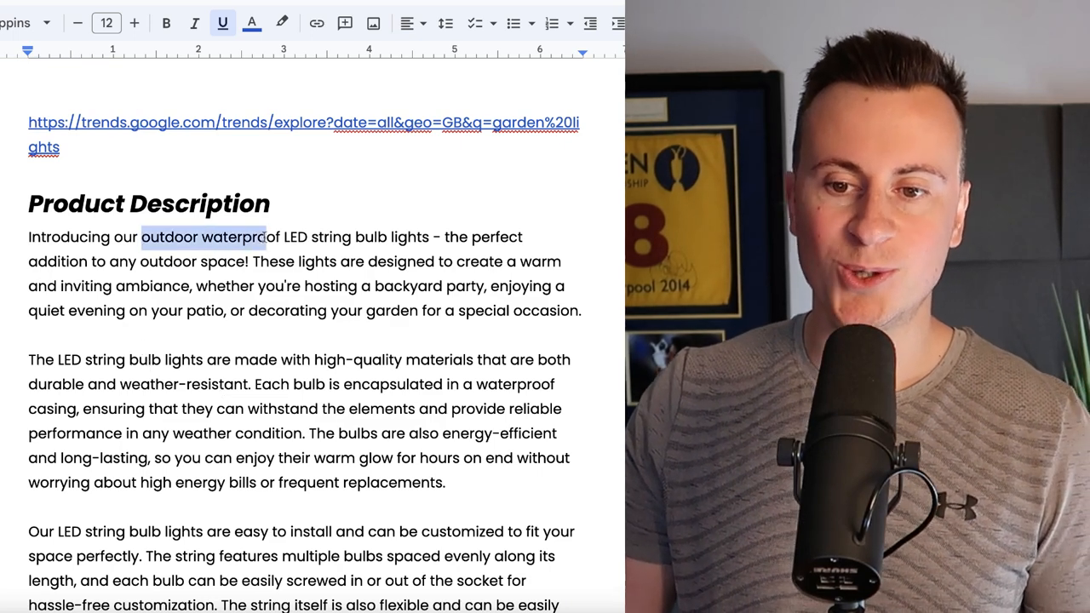
left_click_drag(266, 236, 407, 237)
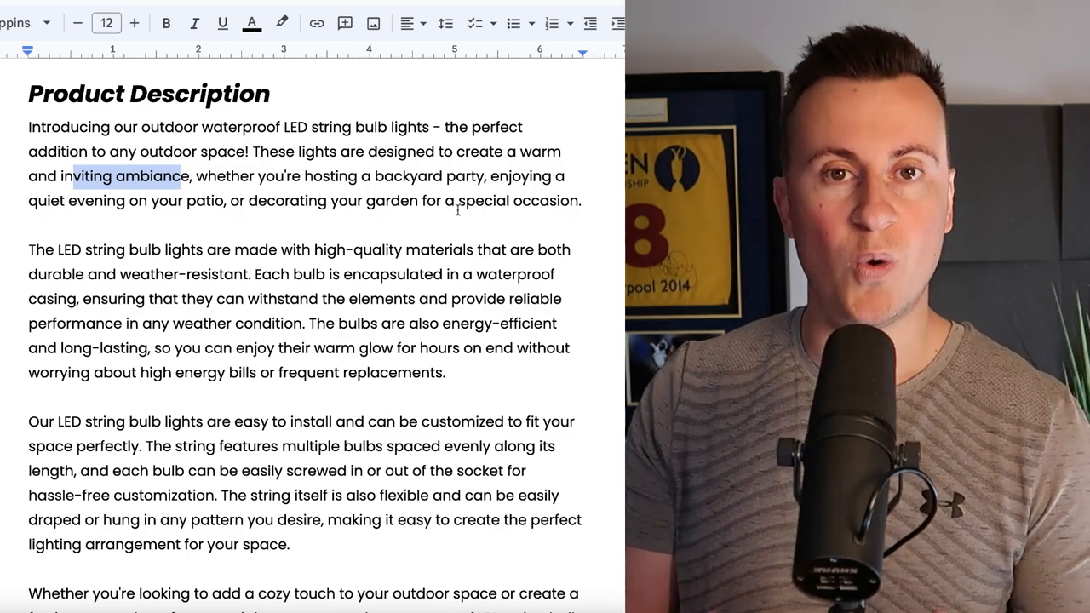
scroll("down", 3)
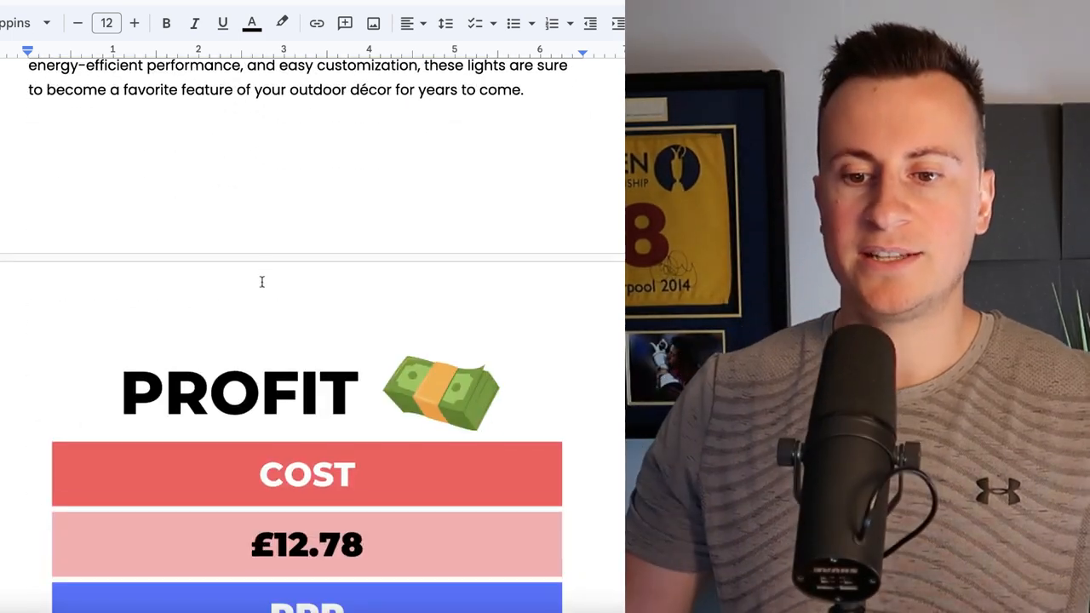
scroll("down", 3)
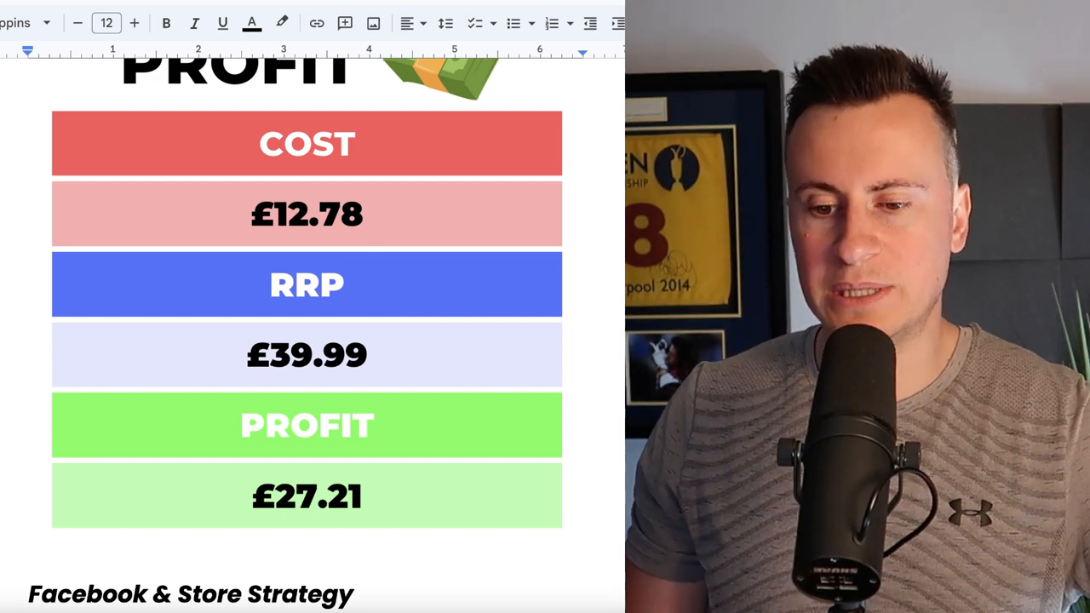
scroll("down", 3)
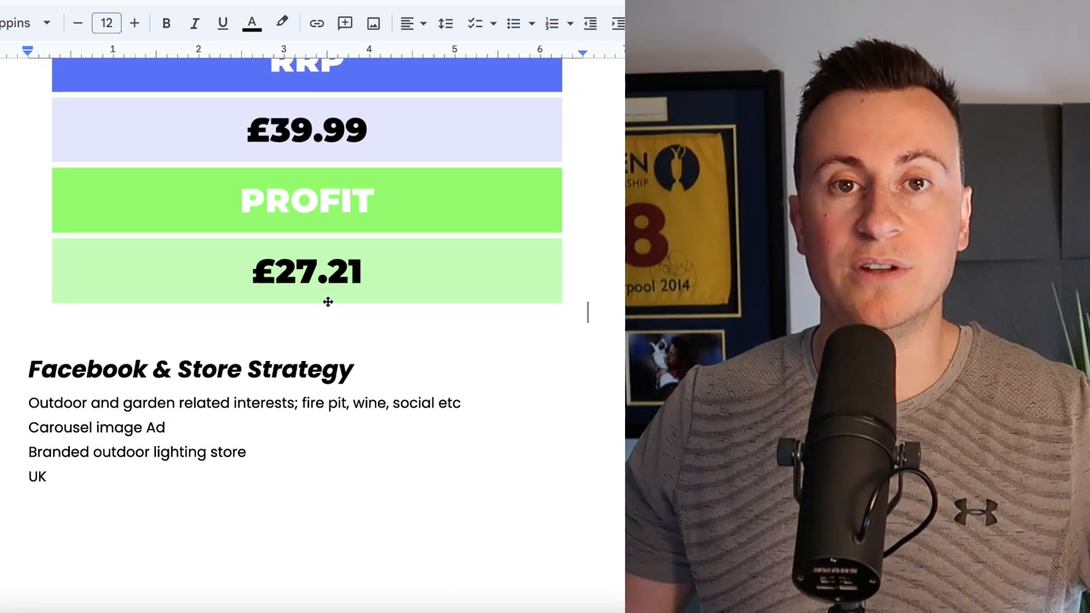
scroll("down", 3)
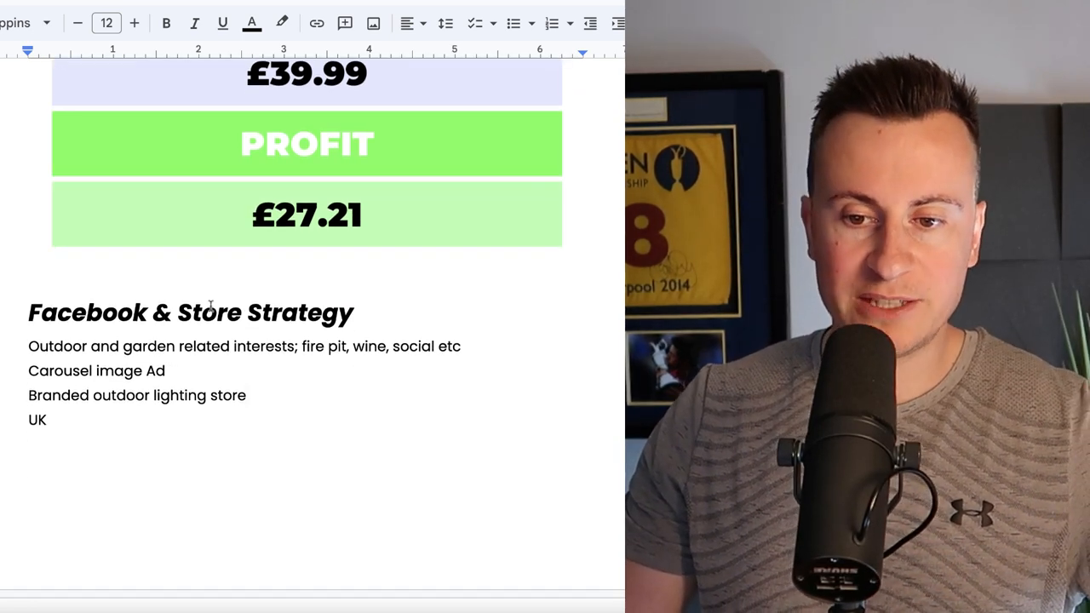
scroll("down", 3)
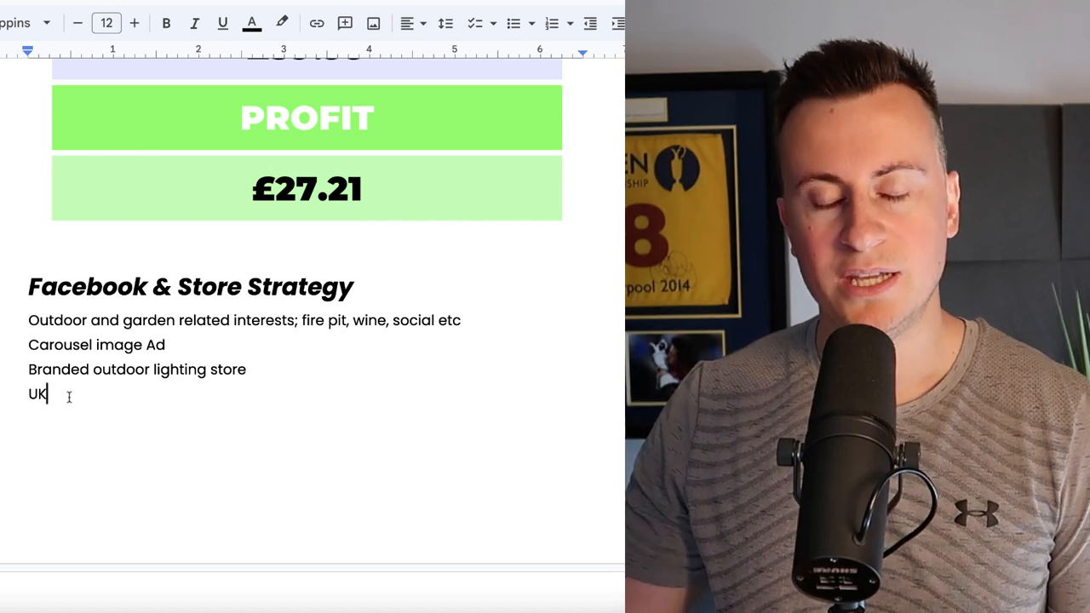
Scroll the doc down to Product 5, the survival kit, and its supplier link.
scroll("down", 3)
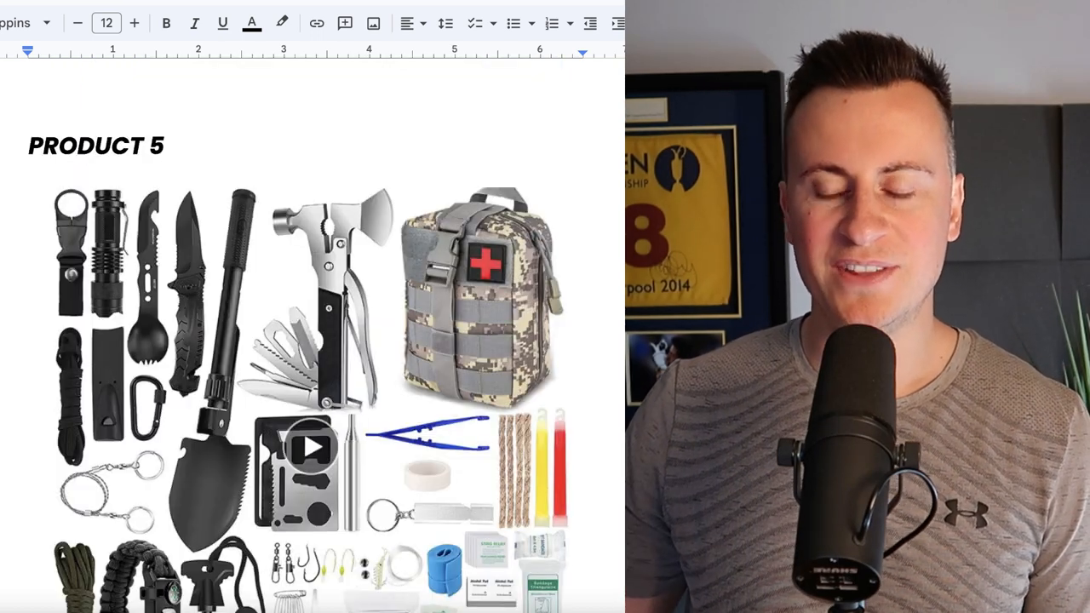
scroll("down", 3)
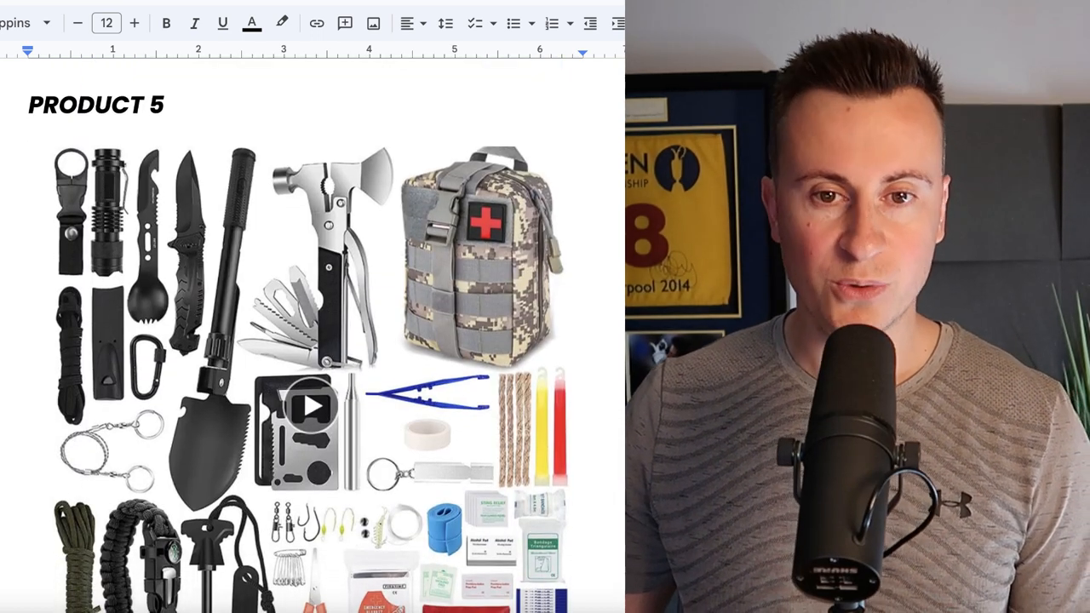
scroll("down", 3)
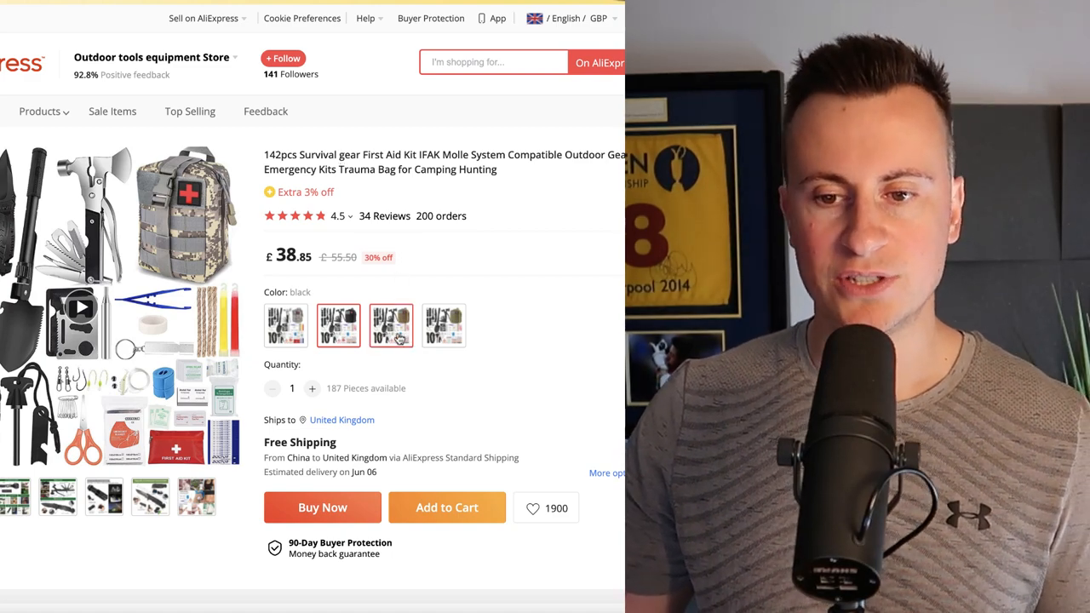
View the ACU colour variant of the 142-piece survival kit at £38.85, then return to the doc.
left_click(286, 324)
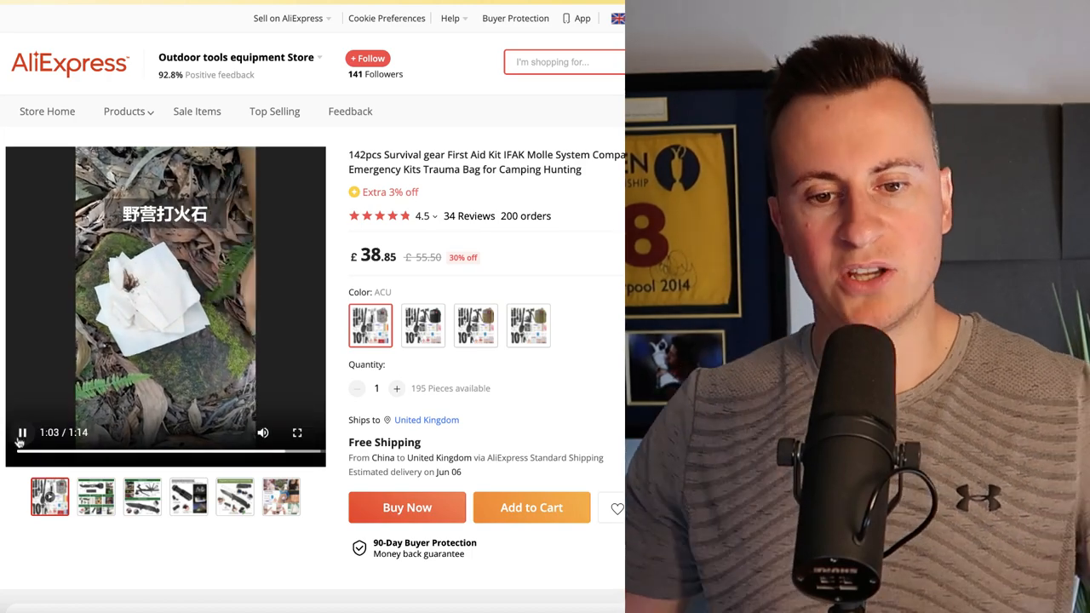
left_click(22, 432)
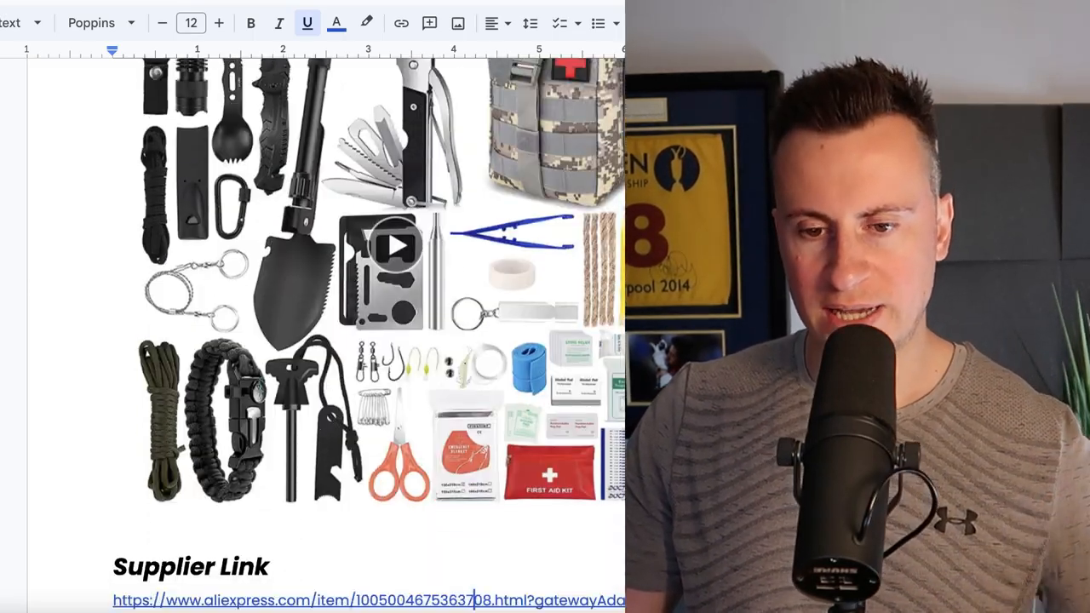
scroll("down", 3)
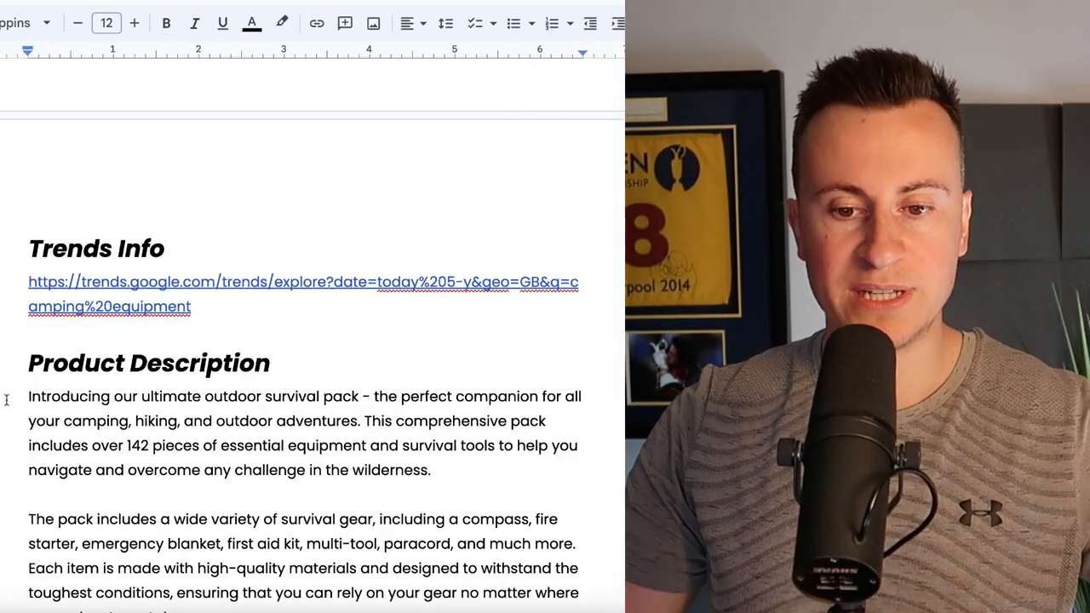
scroll("down", 3)
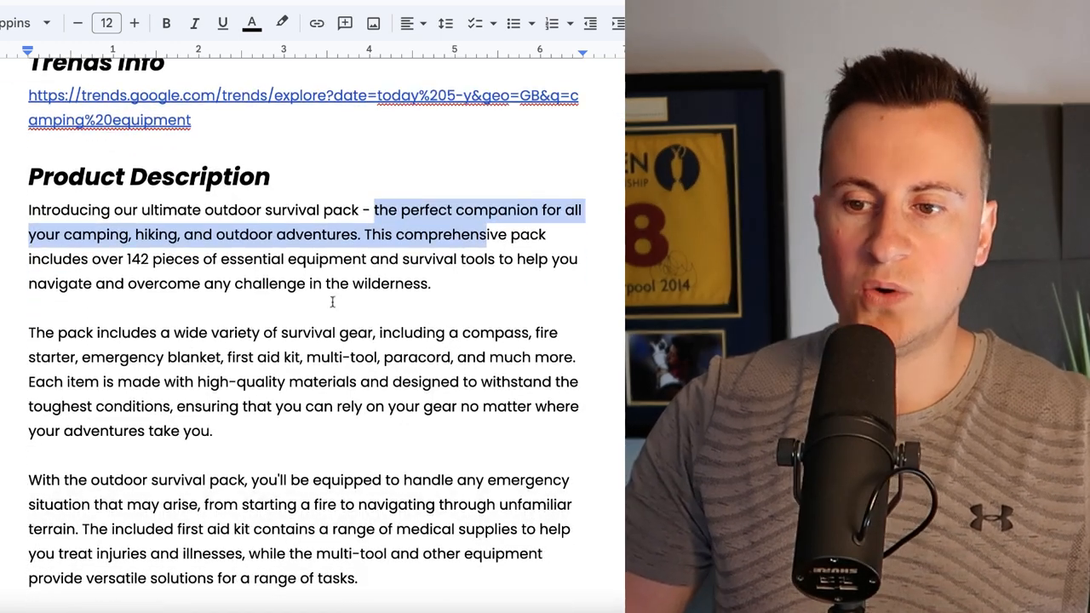
left_click(99, 235)
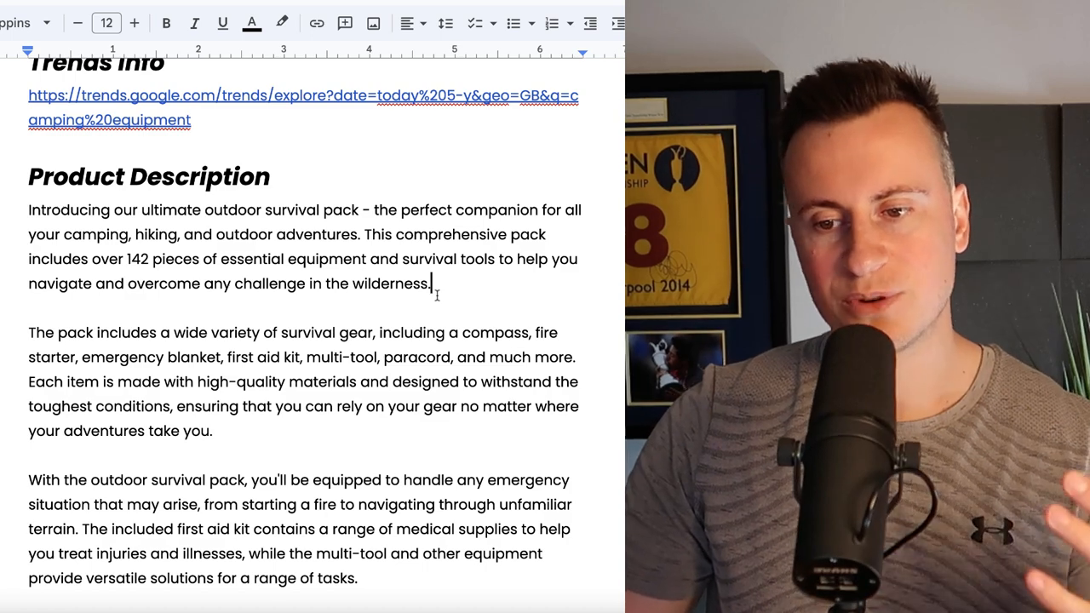
scroll("down", 3)
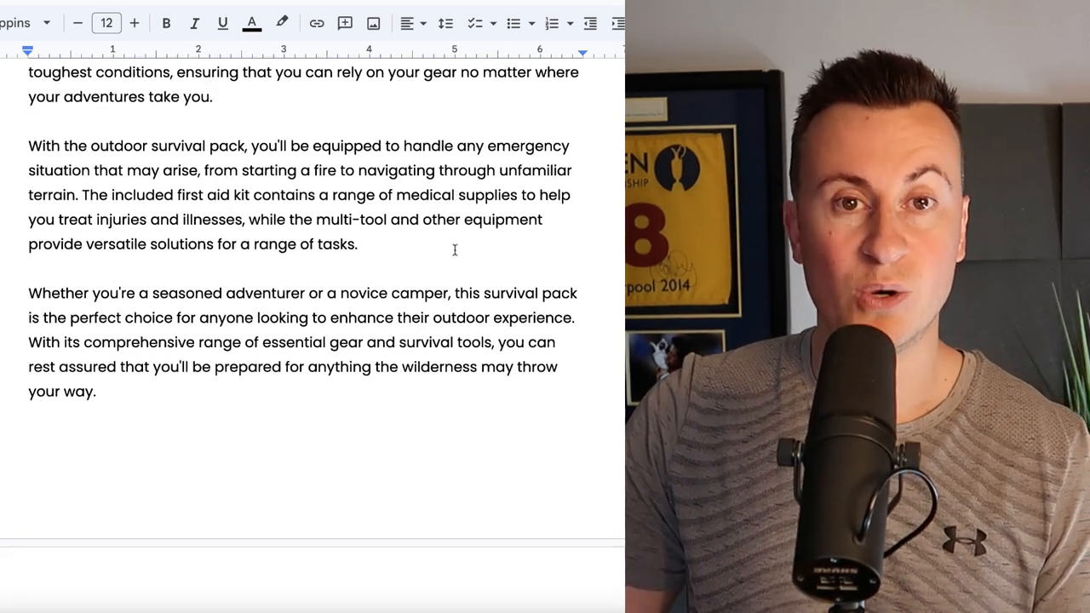
scroll("down", 3)
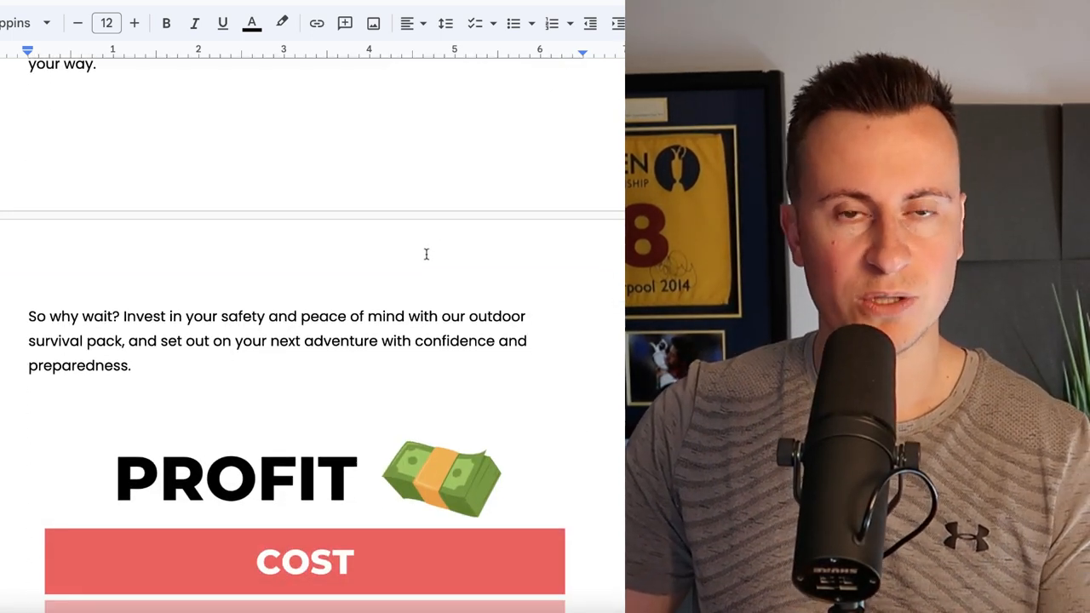
scroll("down", 3)
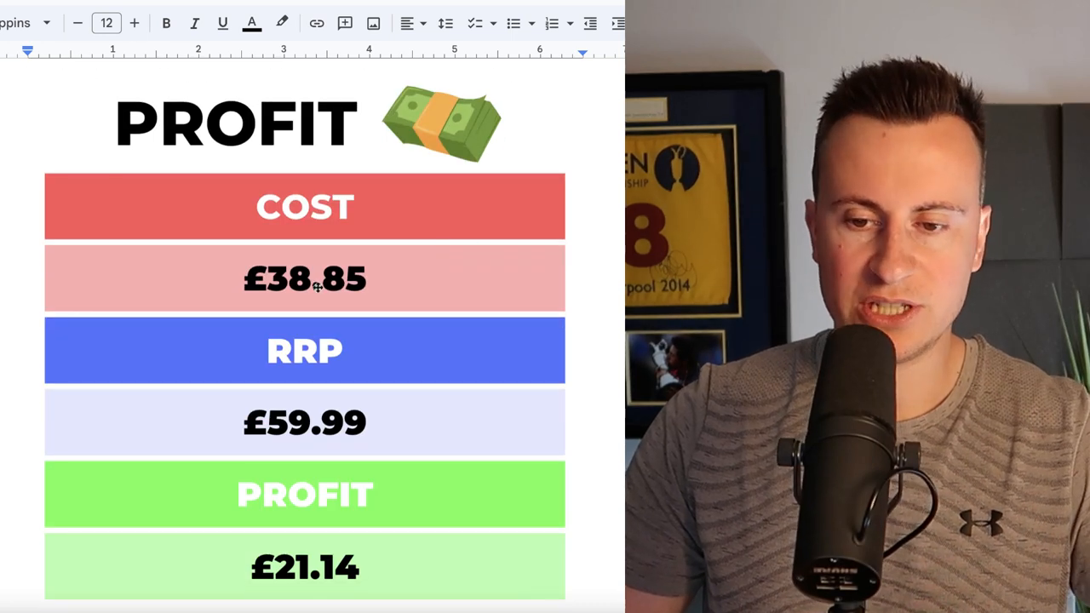
scroll("down", 3)
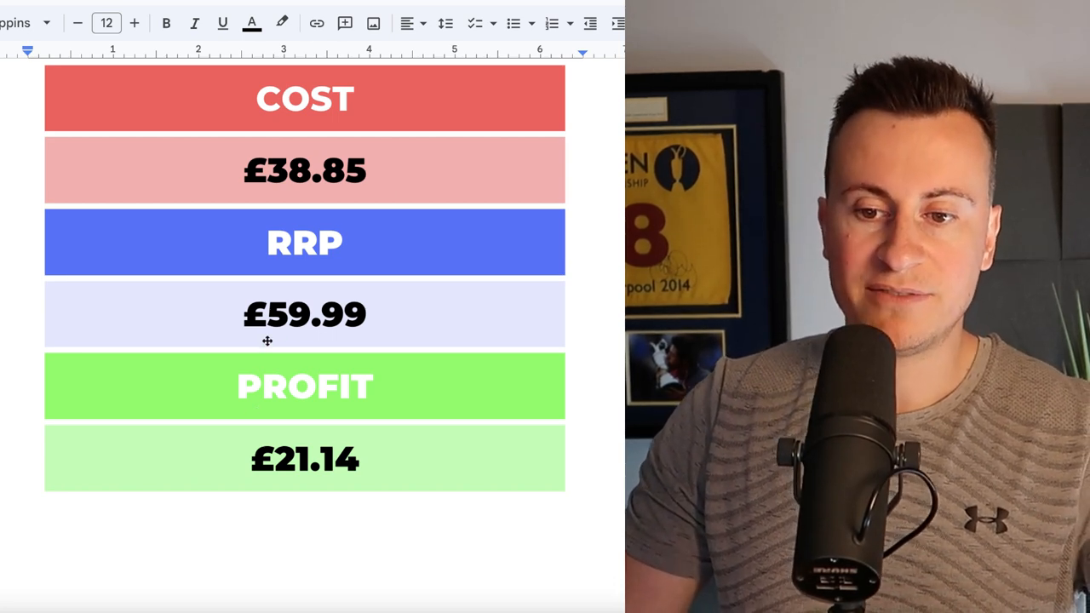
scroll("down", 3)
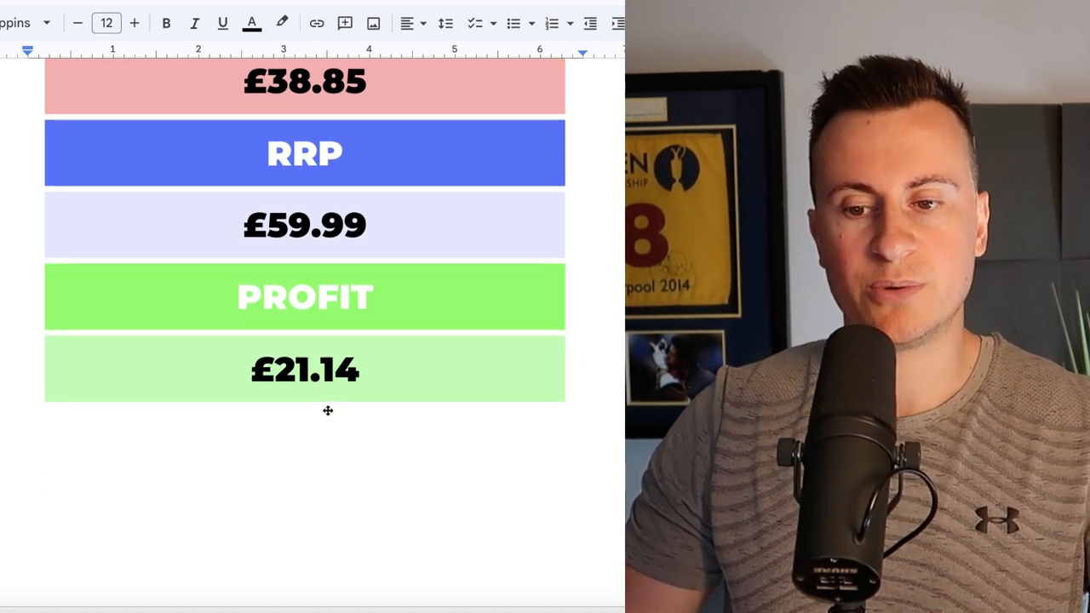
scroll("down", 3)
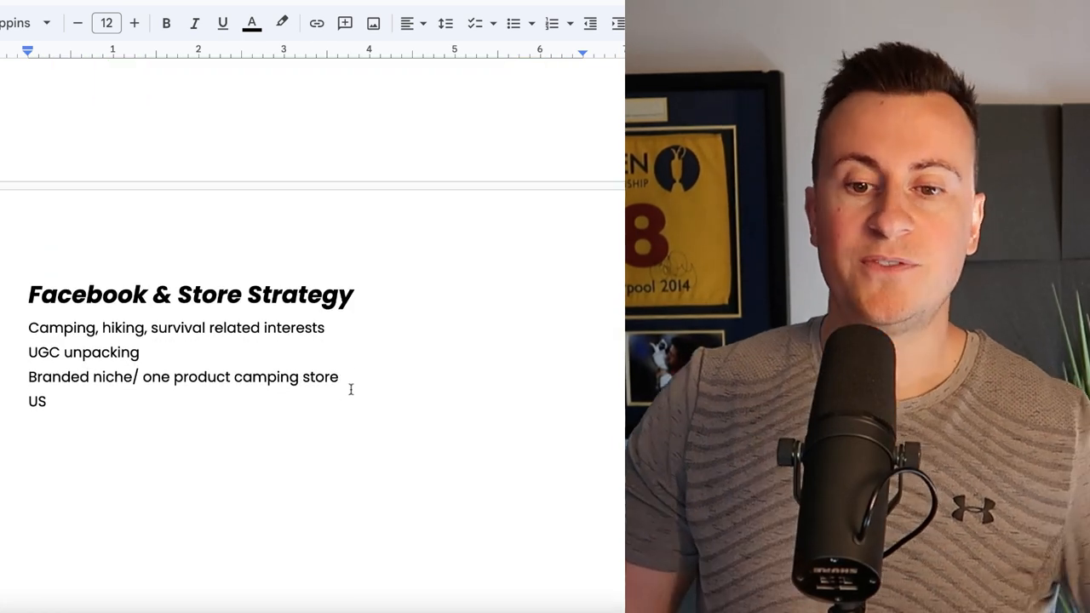